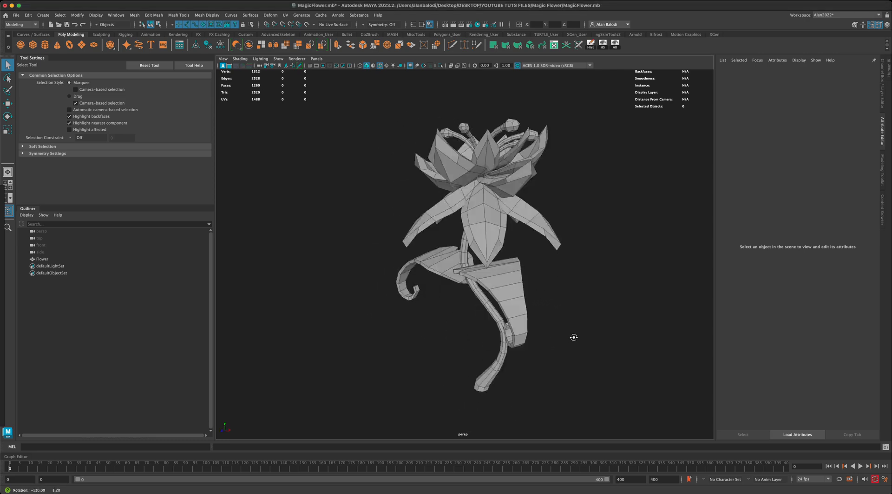
Select the Flower mesh from the Outliner and reselect it in the viewport.
left_click(41, 258)
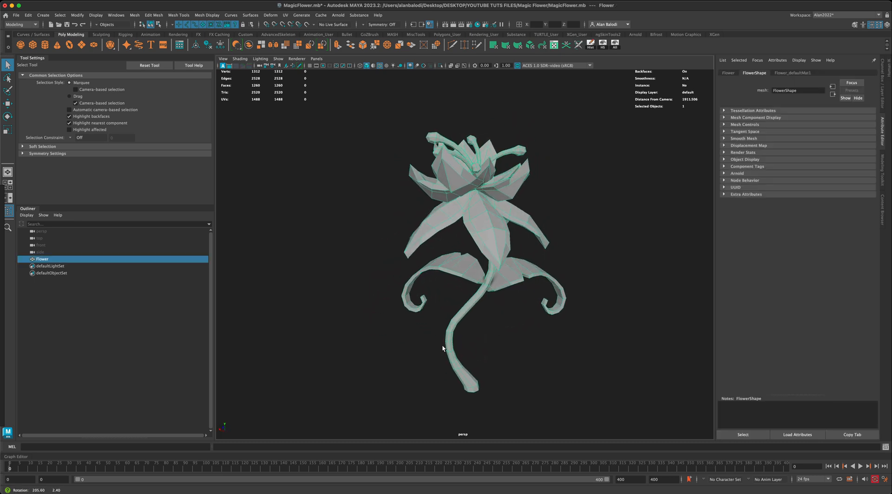
left_click(378, 220)
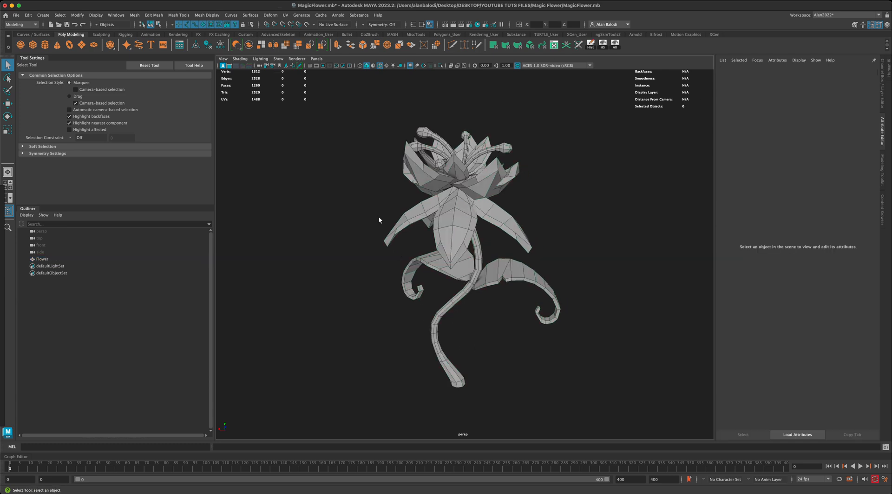
left_click(455, 228)
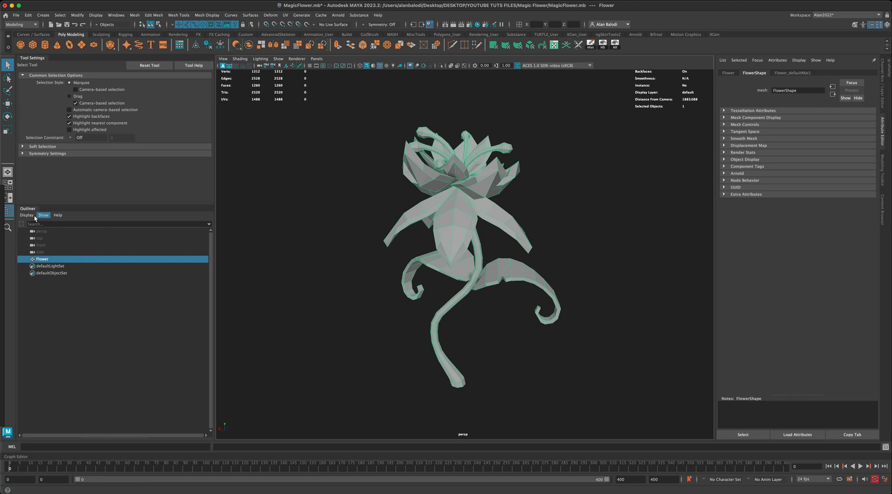
mouse_move(45, 289)
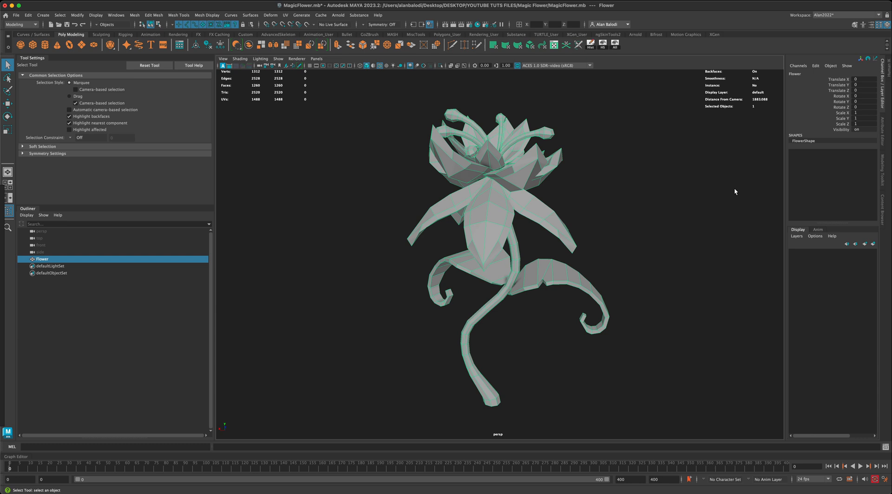
mouse_move(617, 244)
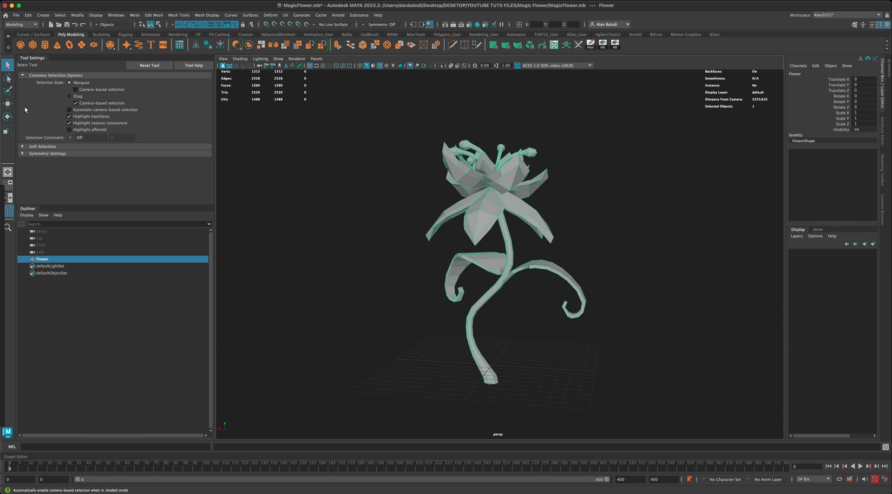
With the Flower selected in the UV Editor, apply UV > Automatic projection.
left_click(8, 103)
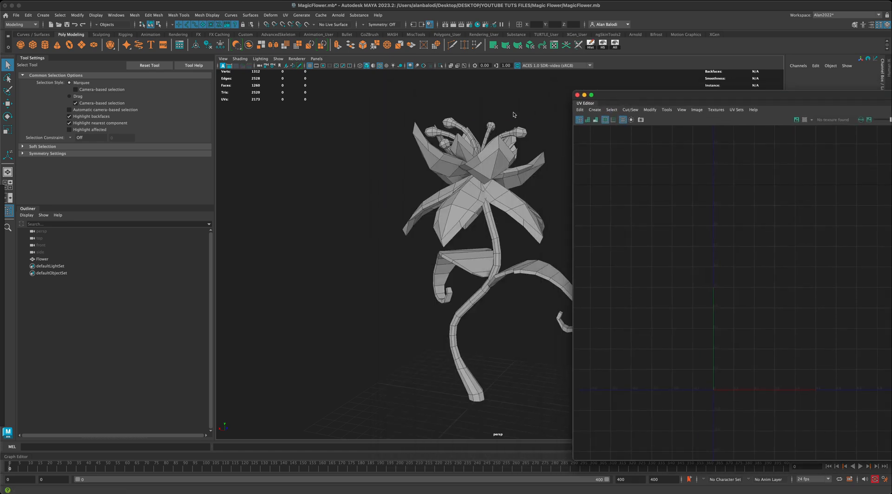
left_click(42, 259)
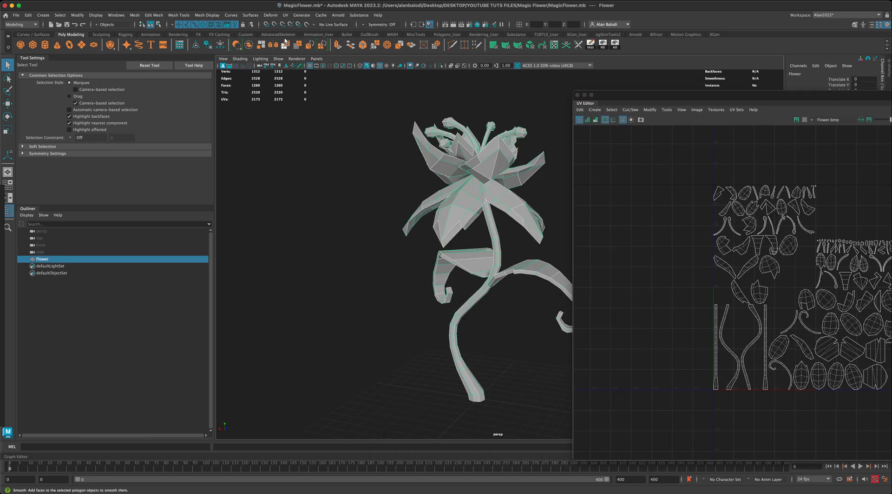
left_click(285, 15)
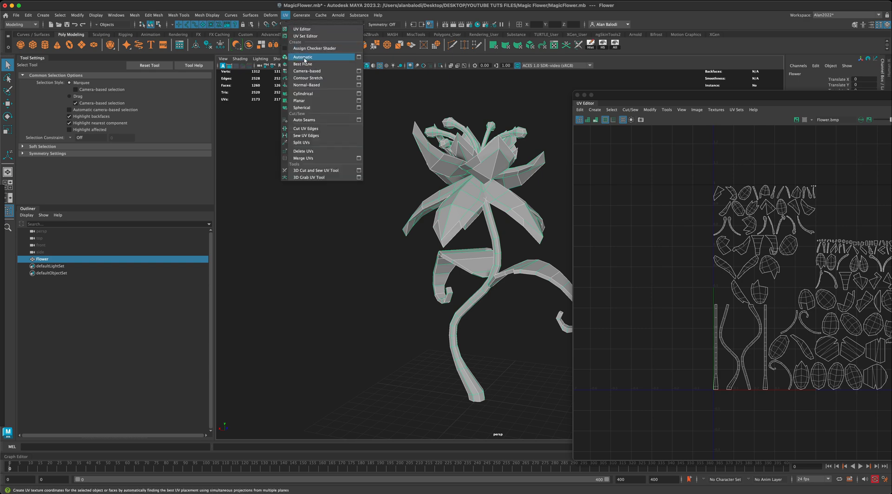
left_click(303, 56)
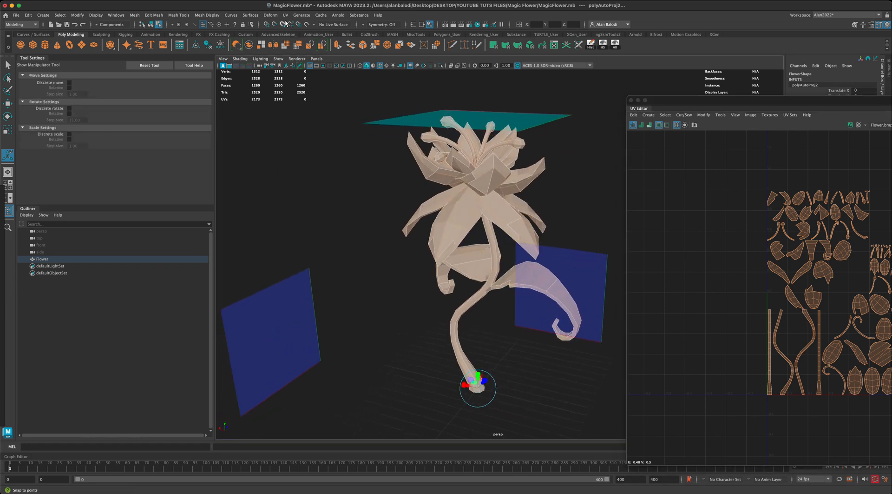
Reproject the flower's UVs planar along the Z axis from the UV menu.
left_click(285, 15)
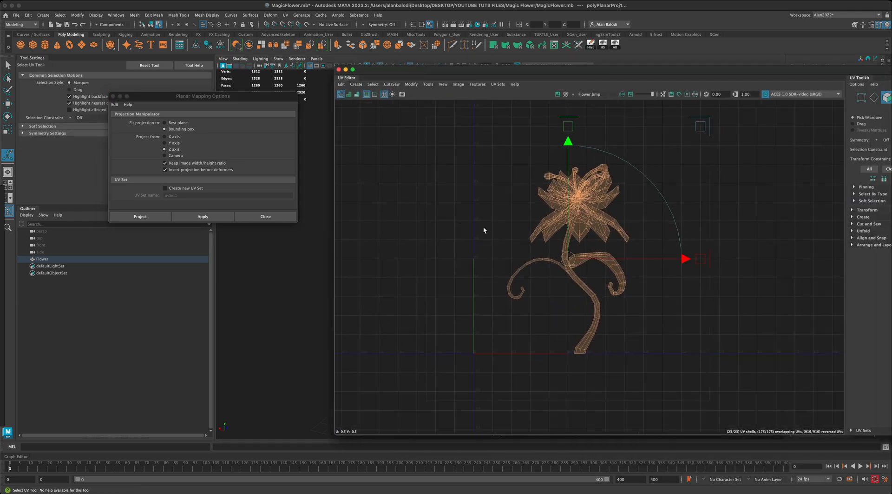
mouse_move(566, 283)
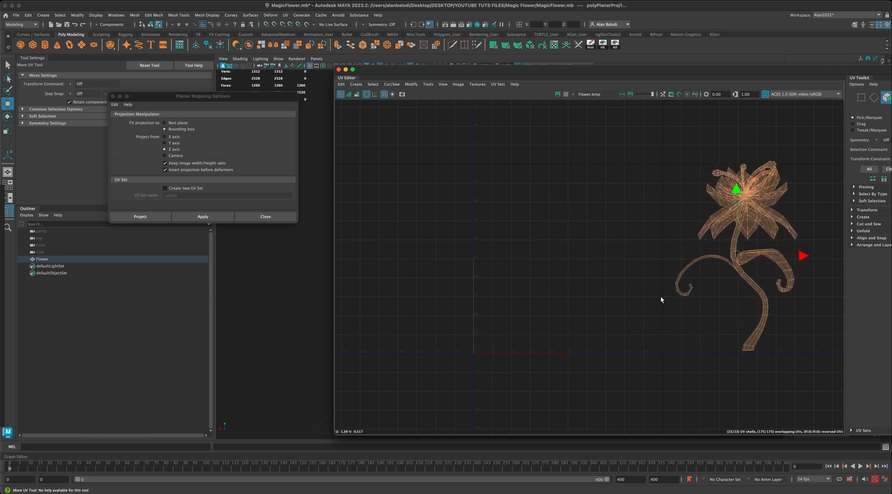
mouse_move(475, 170)
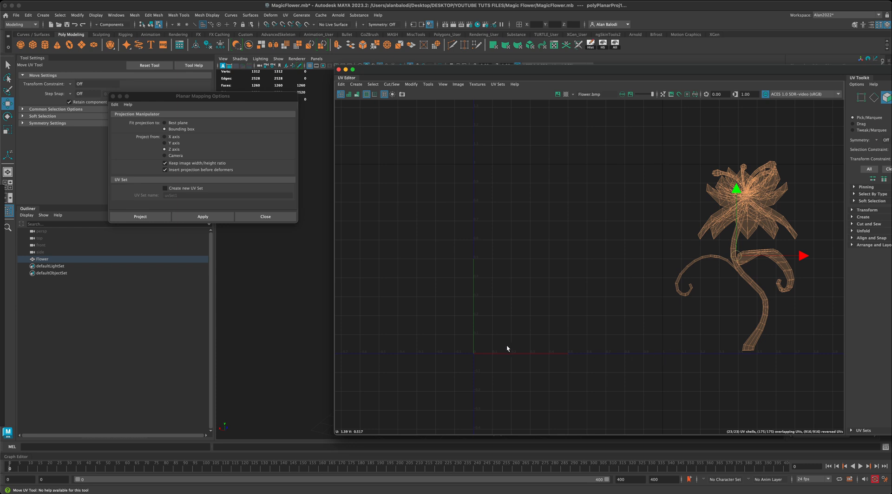
mouse_move(661, 225)
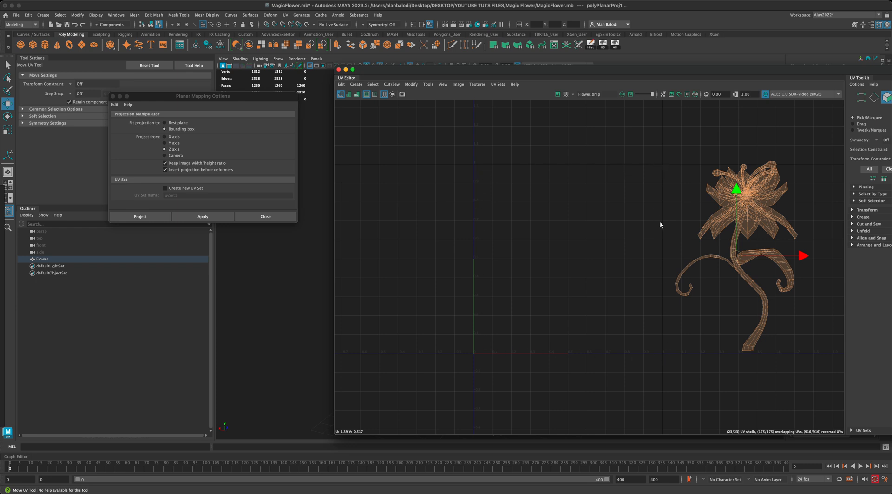
mouse_move(597, 223)
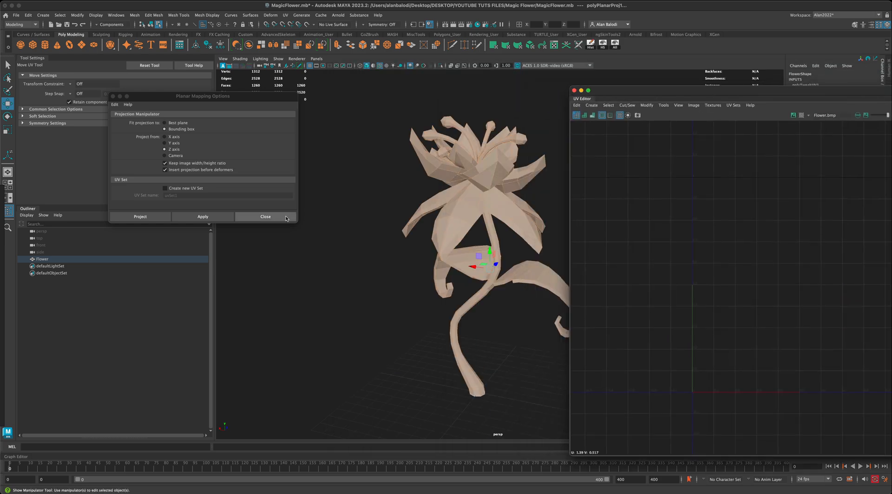
Close the Planar Mapping Options, isolate the stem and select its seam edge loop.
left_click(265, 217)
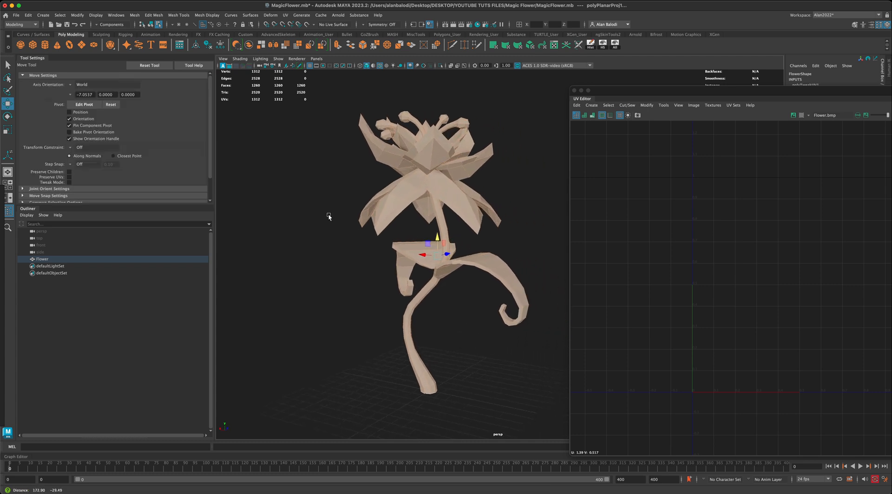
left_click(8, 64)
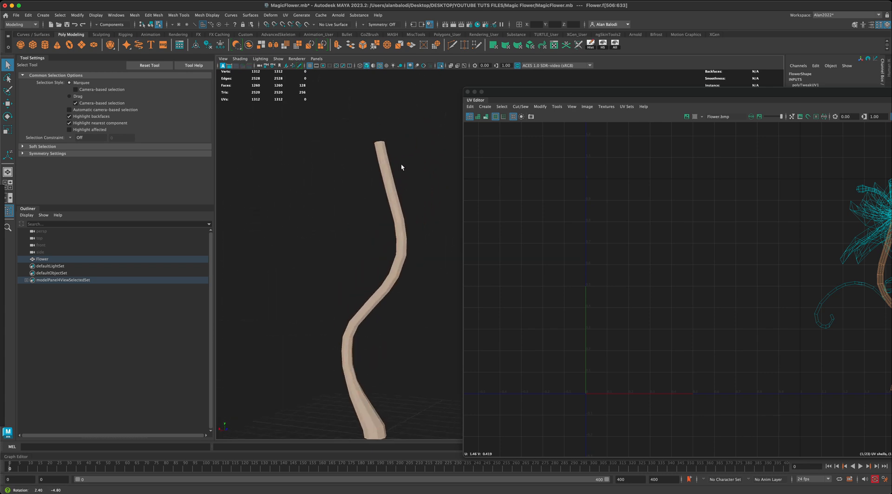
left_click(405, 201)
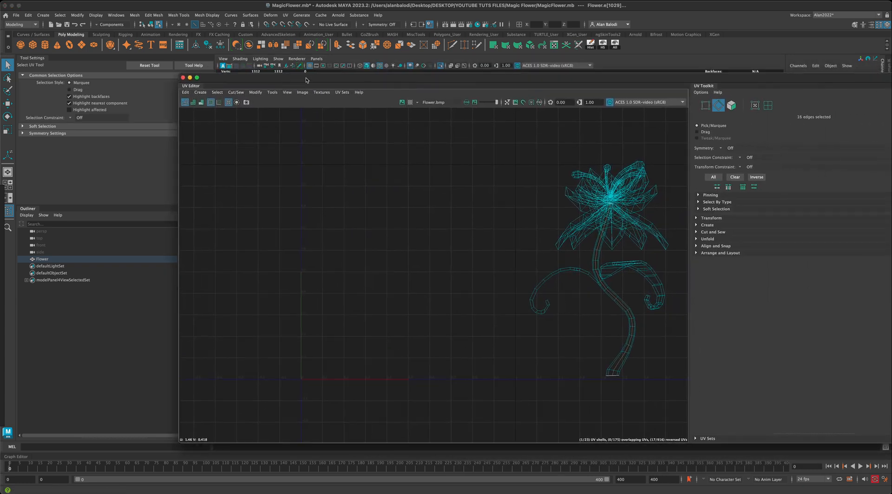
Cut the UVs along the selected stem edges using Cut and Sew, then target the stem's faces.
left_click(706, 232)
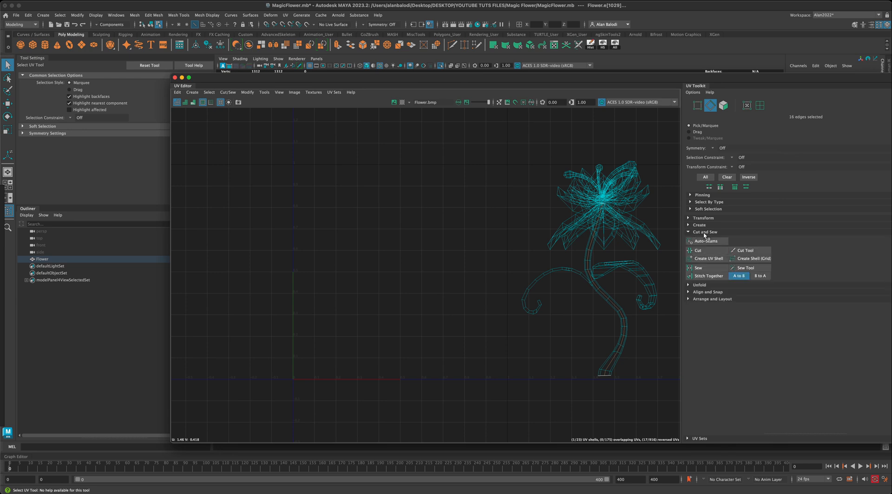
mouse_move(696, 250)
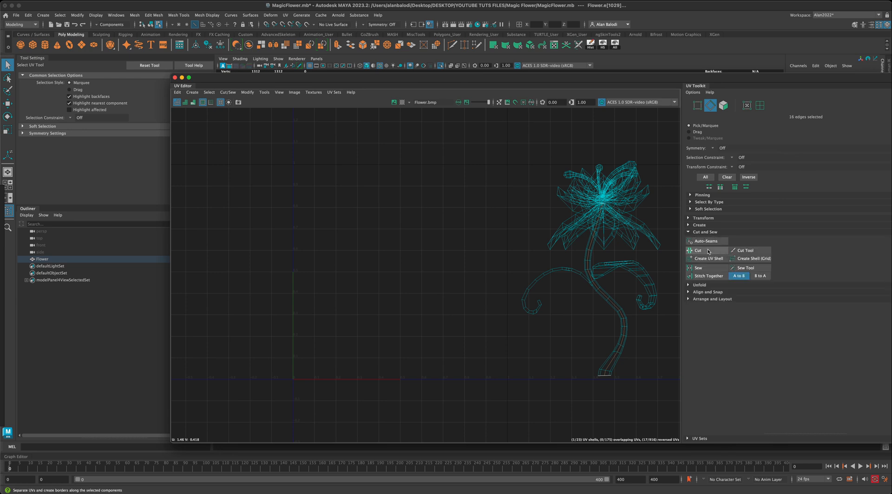
left_click(697, 250)
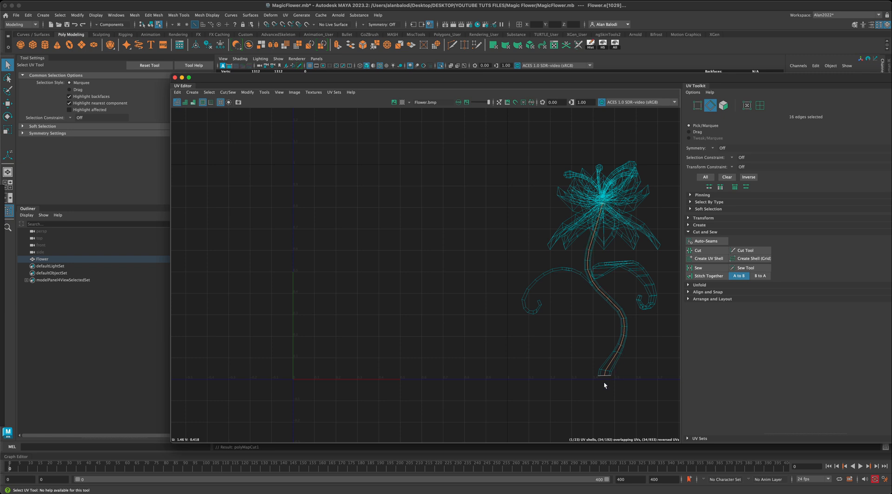
mouse_move(621, 327)
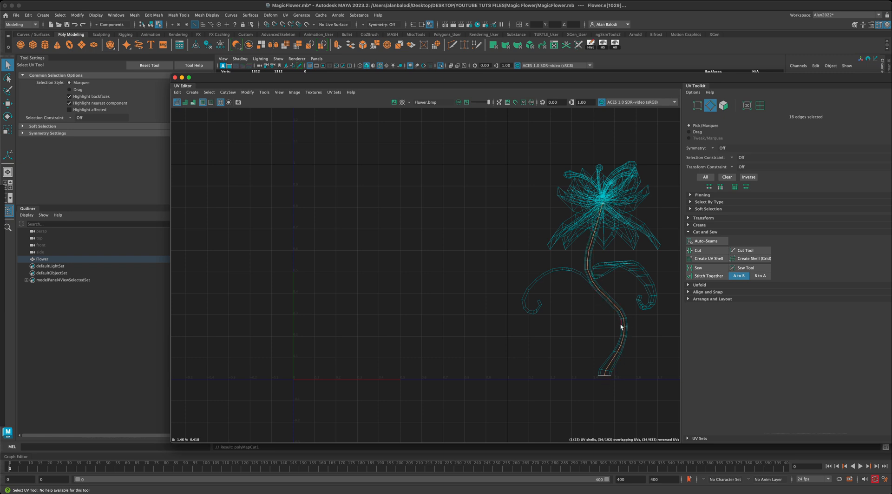
right_click(622, 348)
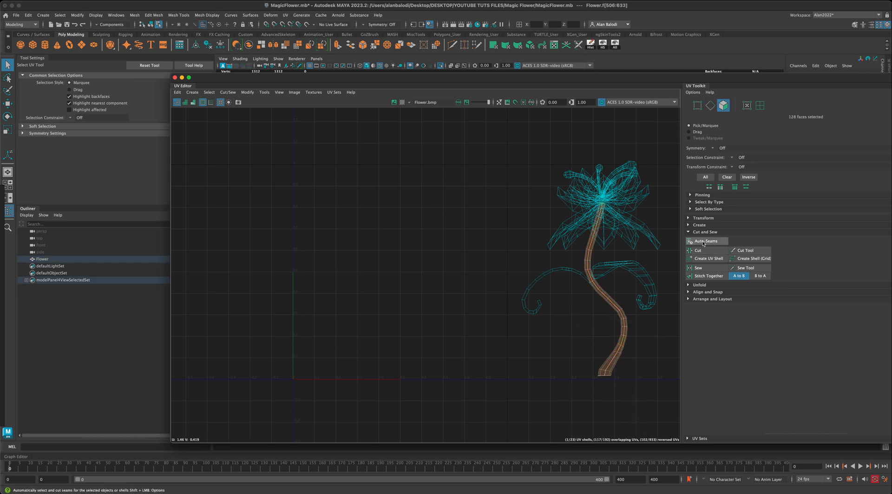
mouse_move(697, 287)
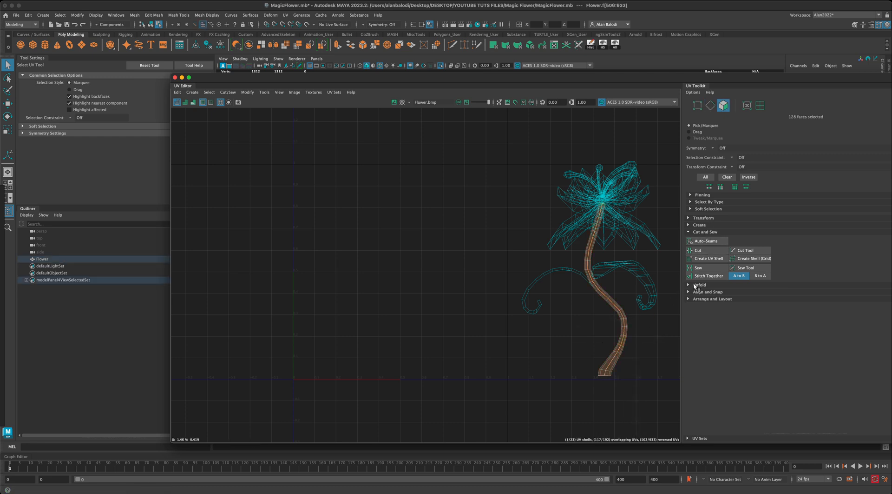
Orient the stem UV shell straight using the UV Toolkit arrange options.
left_click(701, 285)
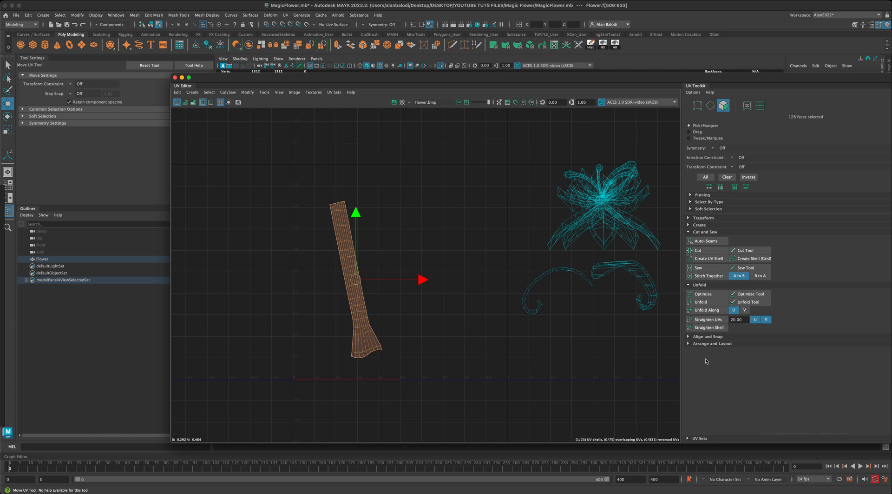
left_click(712, 343)
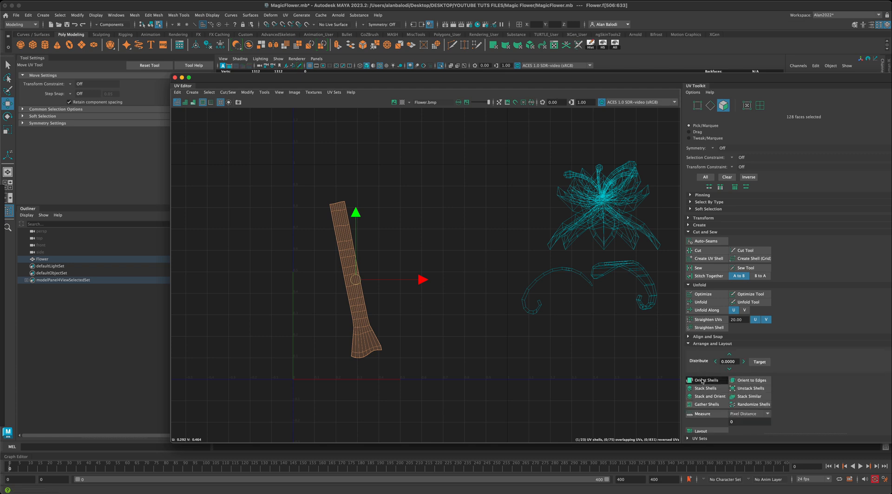
left_click(706, 380)
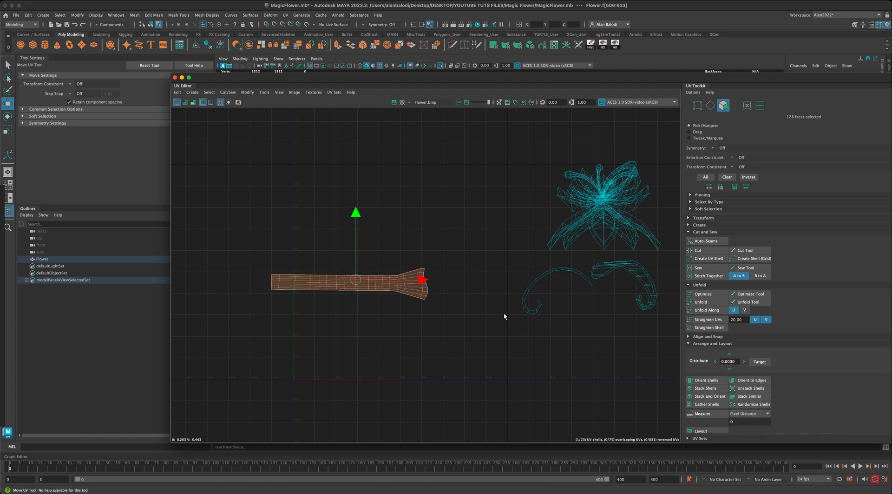
left_click(8, 117)
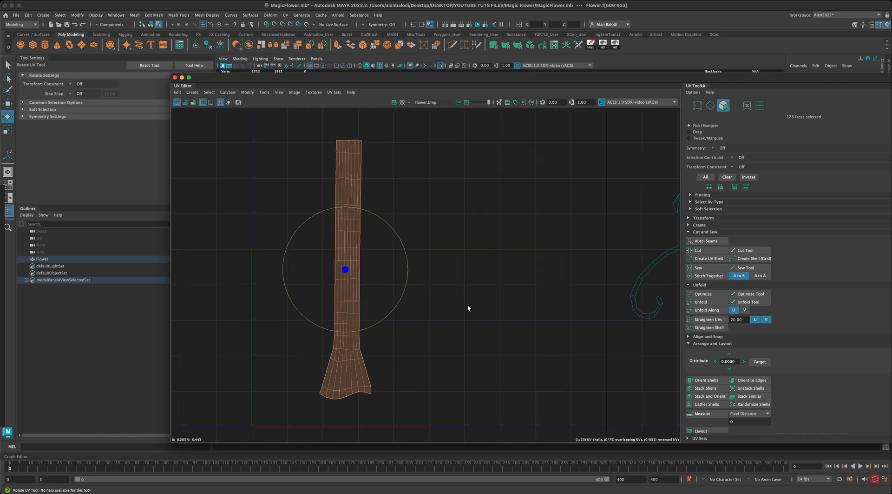
mouse_move(332, 184)
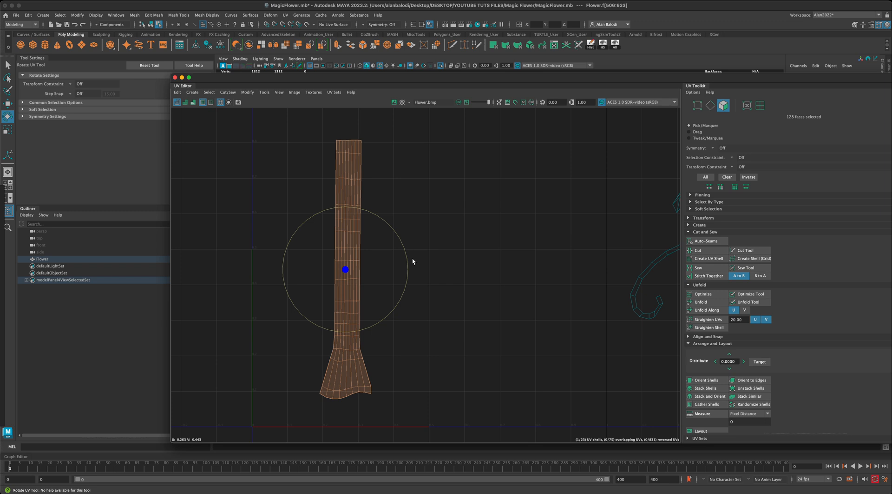
mouse_move(723, 319)
type("40")
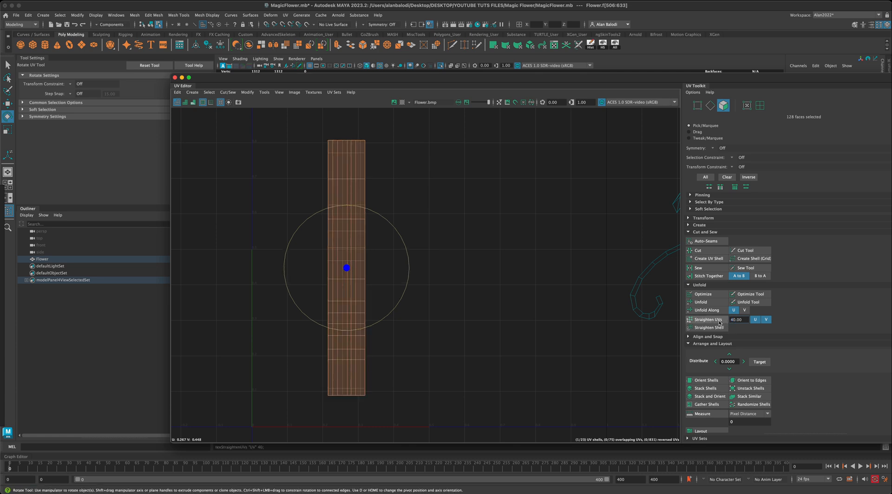
mouse_move(392, 196)
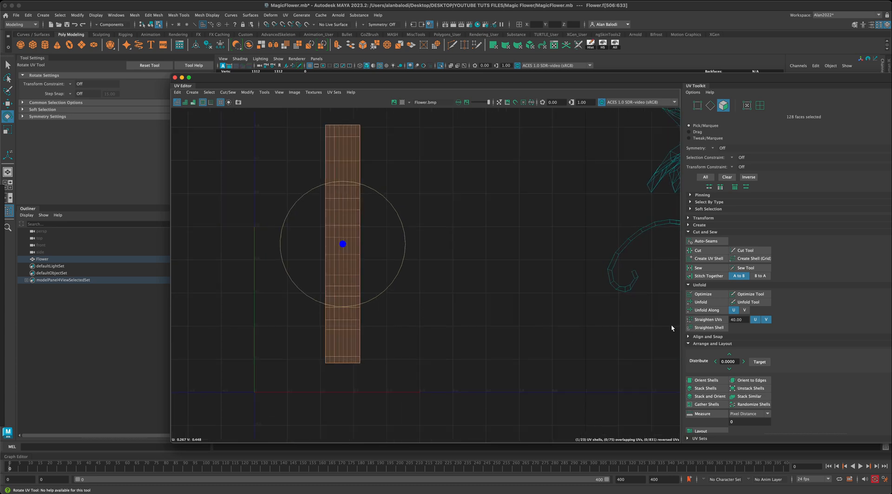
Unfold the stem shell into an even rectangular strip and change the selection component type.
left_click(701, 302)
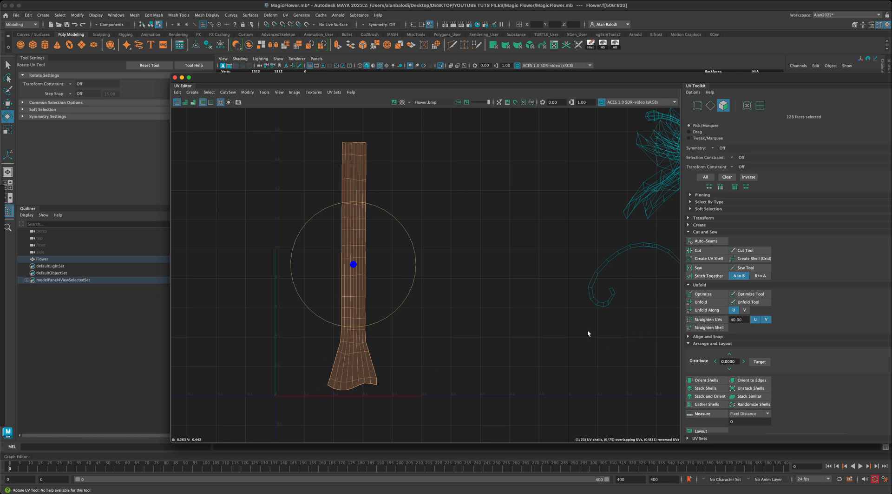
mouse_move(375, 179)
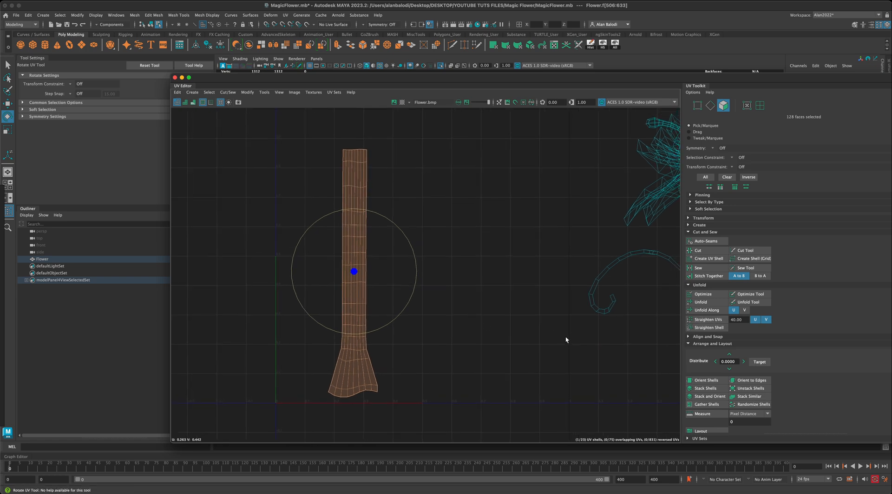
mouse_move(708, 319)
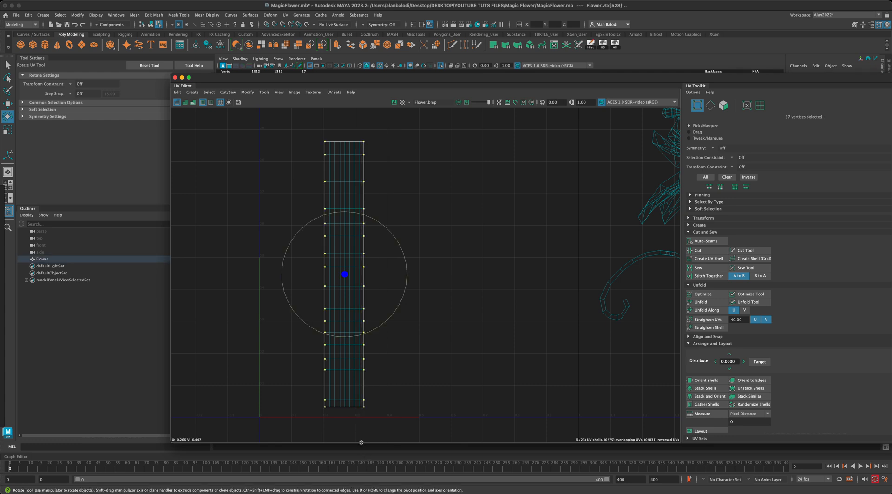
left_click(701, 302)
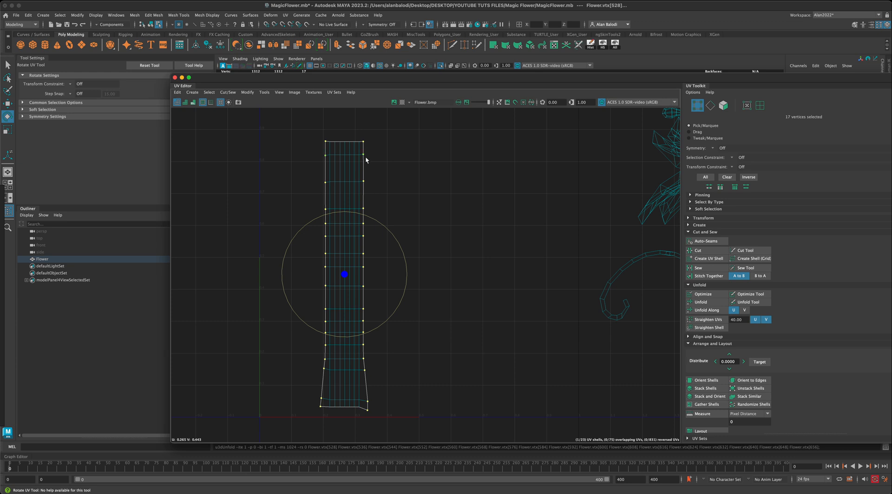
mouse_move(378, 221)
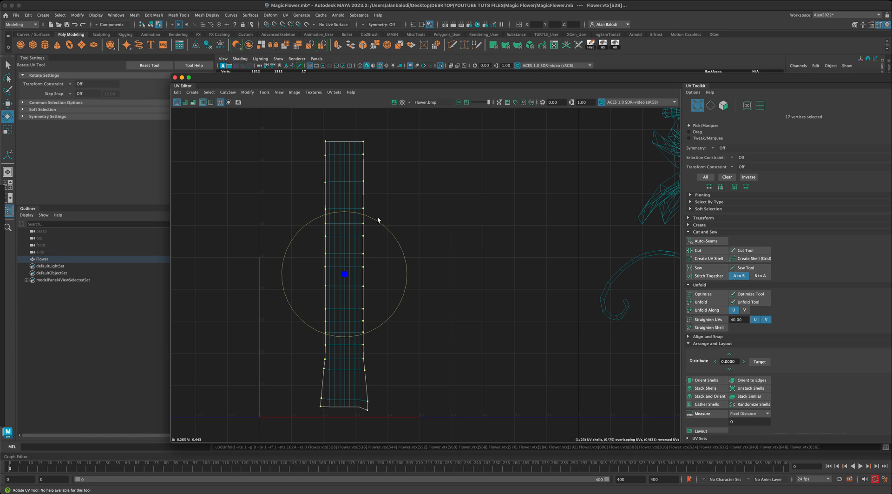
mouse_move(413, 381)
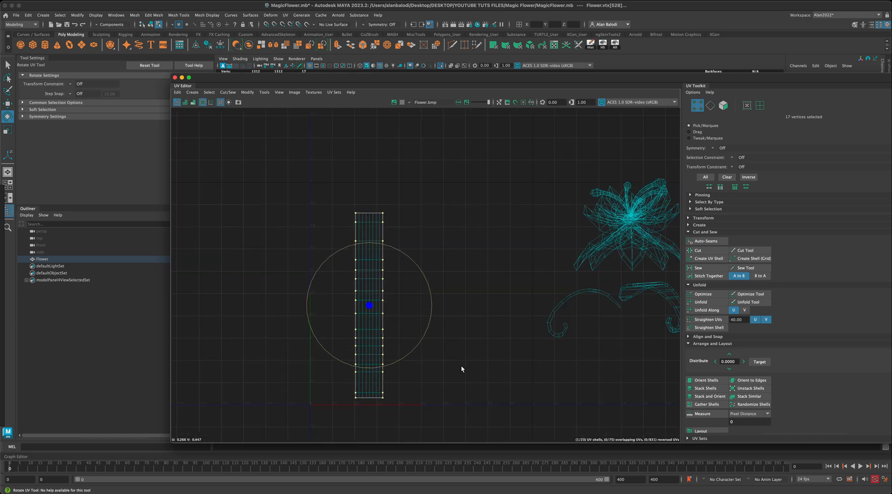
right_click(370, 305)
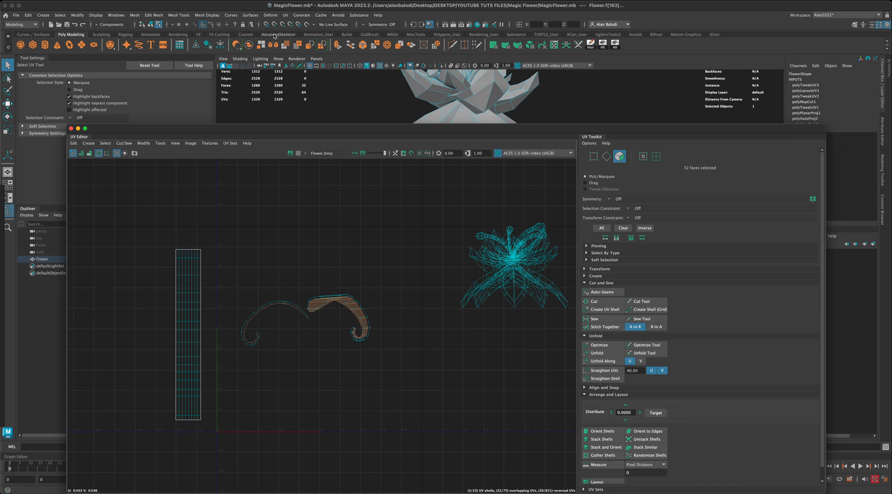
Project the tendril faces planar from the Y axis, creating a tapered shell beside the stem strip.
left_click_drag(73, 136, 200, 125)
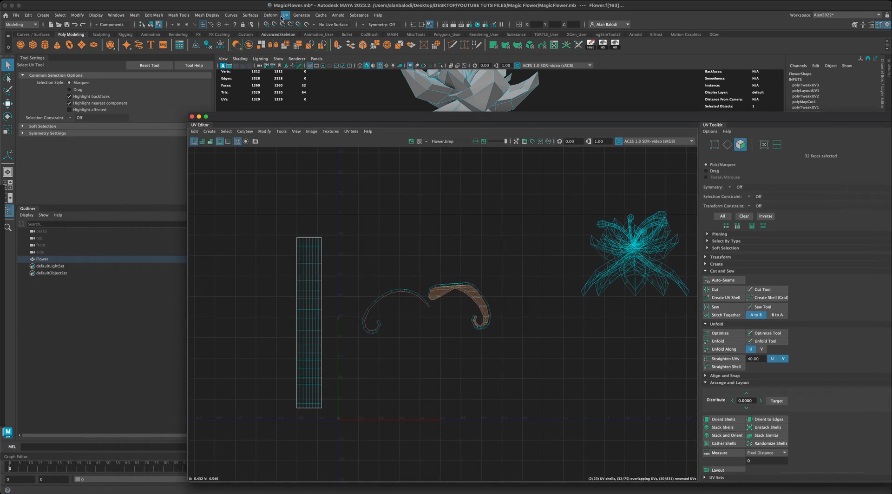
left_click(285, 15)
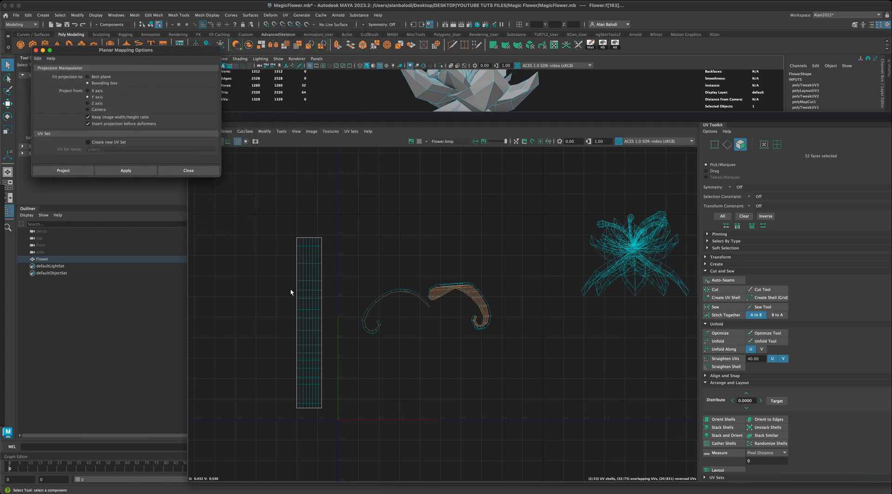
left_click(87, 97)
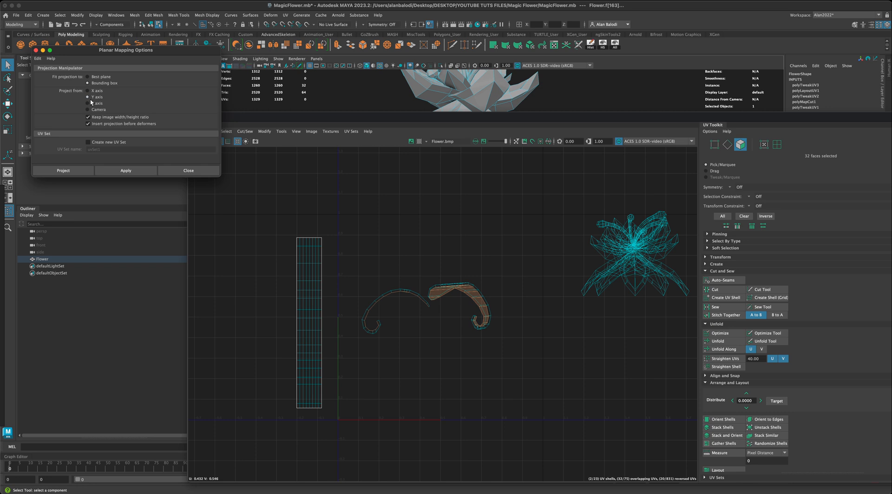
left_click(62, 170)
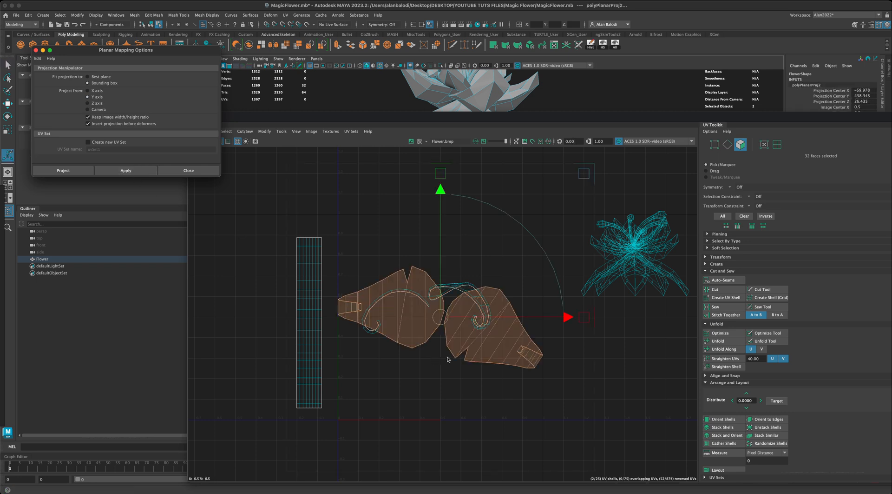
mouse_move(492, 378)
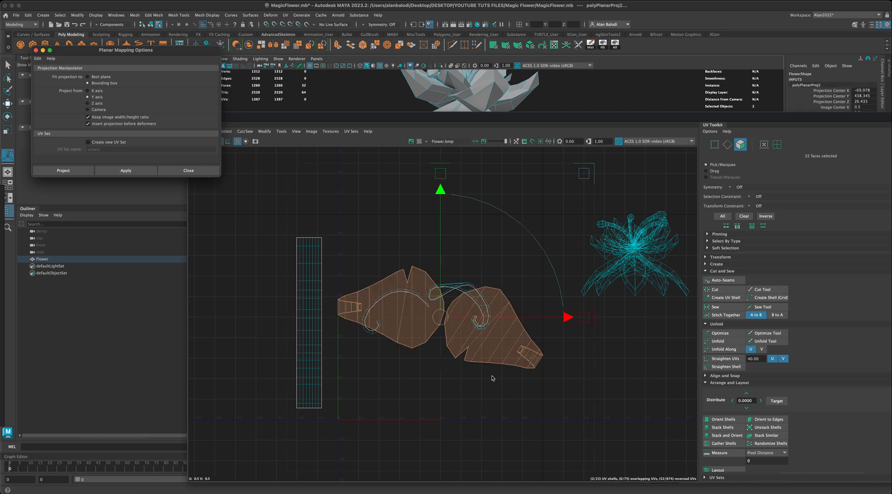
left_click(718, 341)
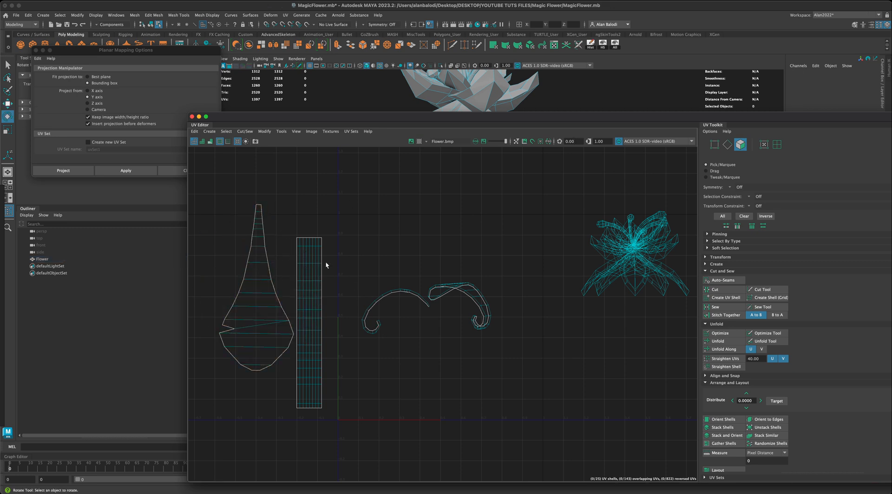
Enable UV Shell selection and pick the teardrop-shaped shell as a whole.
left_click(258, 272)
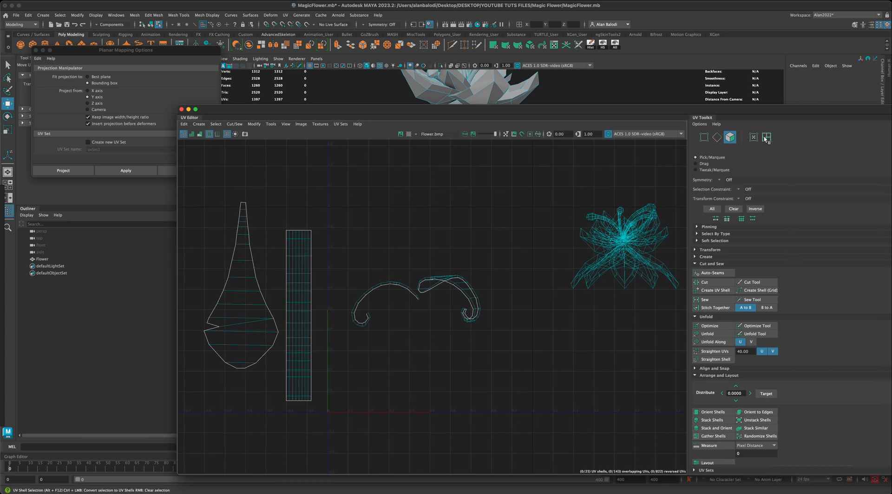
mouse_move(767, 138)
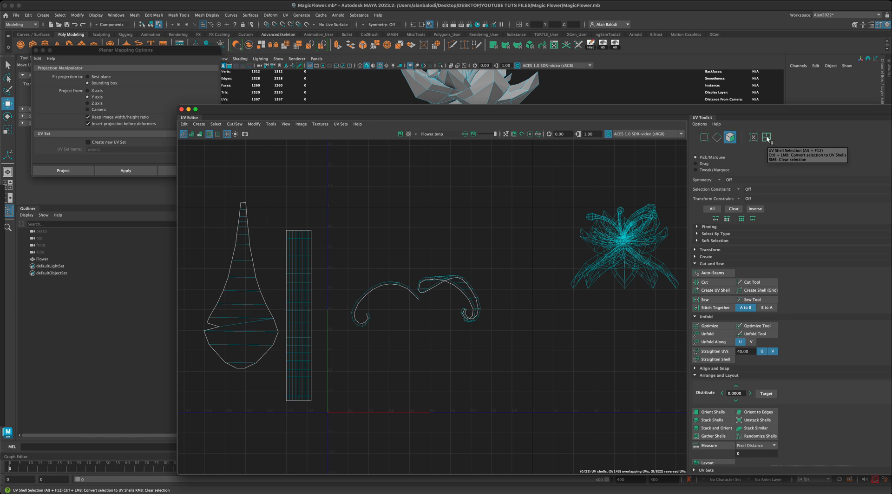
left_click(767, 137)
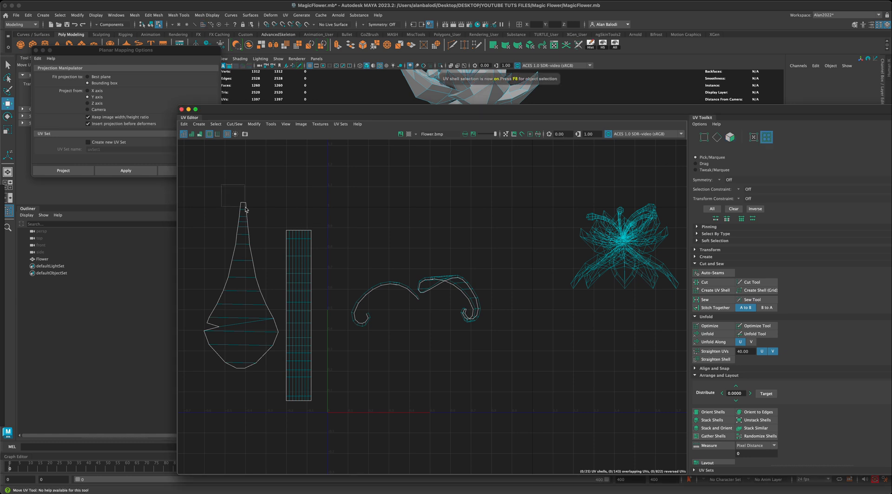
left_click(241, 284)
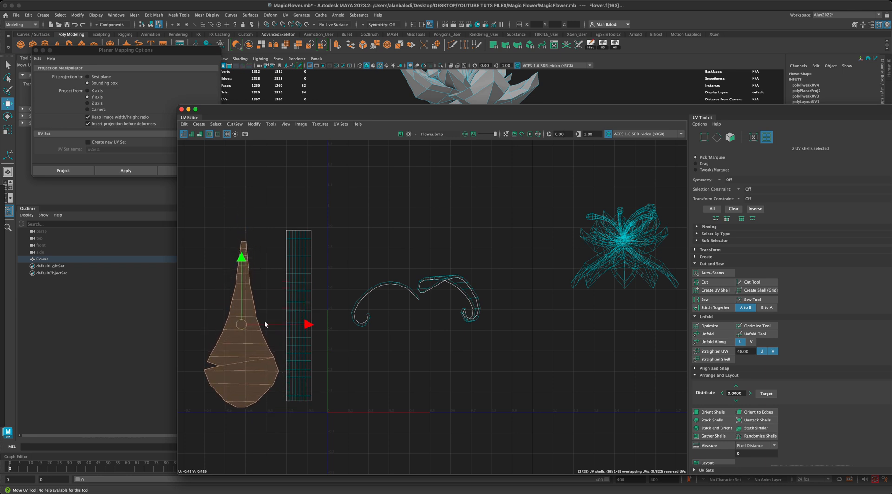
left_click(767, 136)
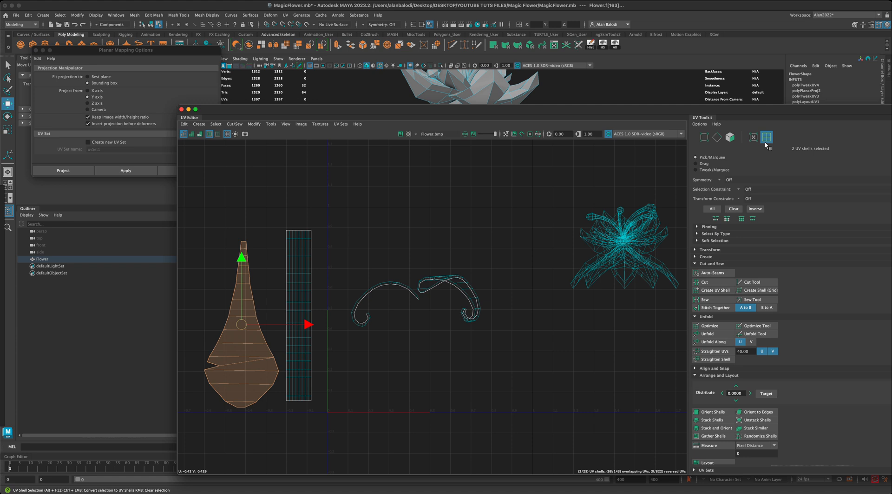
mouse_move(767, 137)
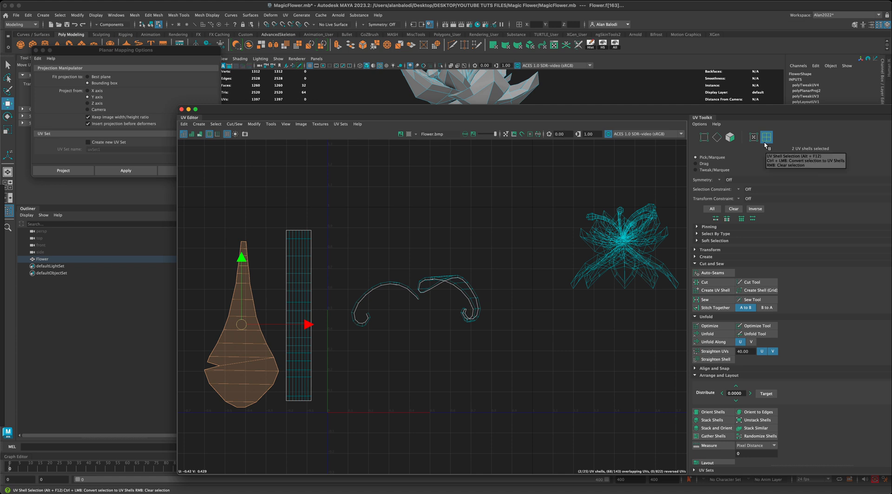
mouse_move(765, 147)
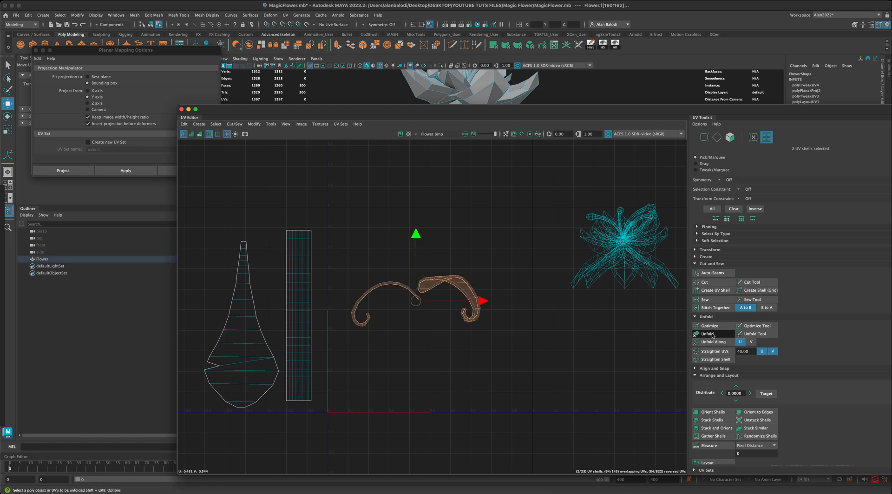
Unfold the curled tendril shells, then reproject those faces planar along the Y axis.
left_click(708, 332)
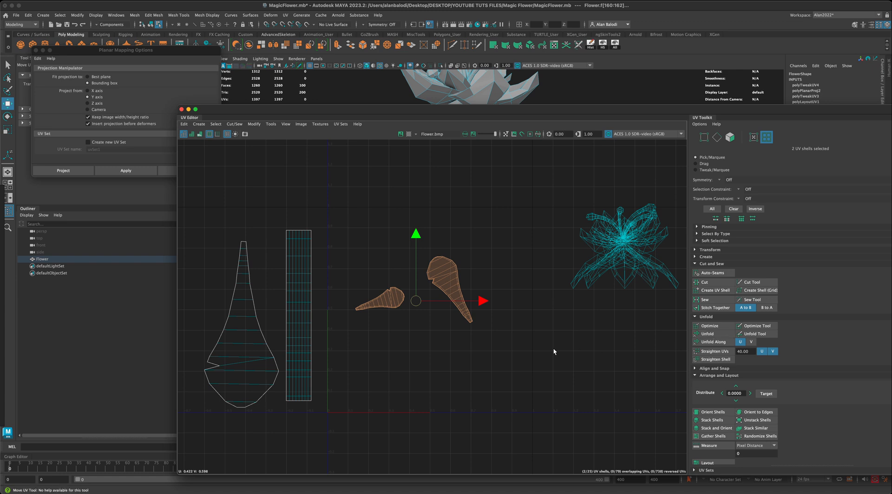
left_click(342, 234)
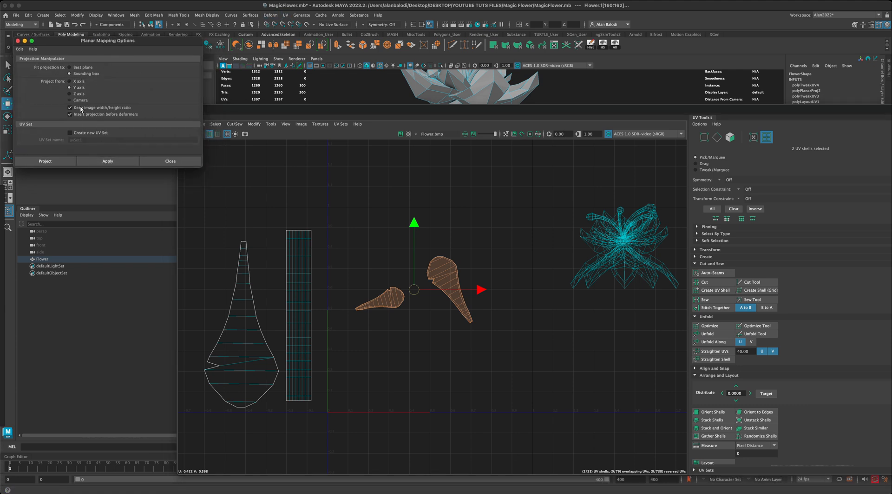
left_click(45, 161)
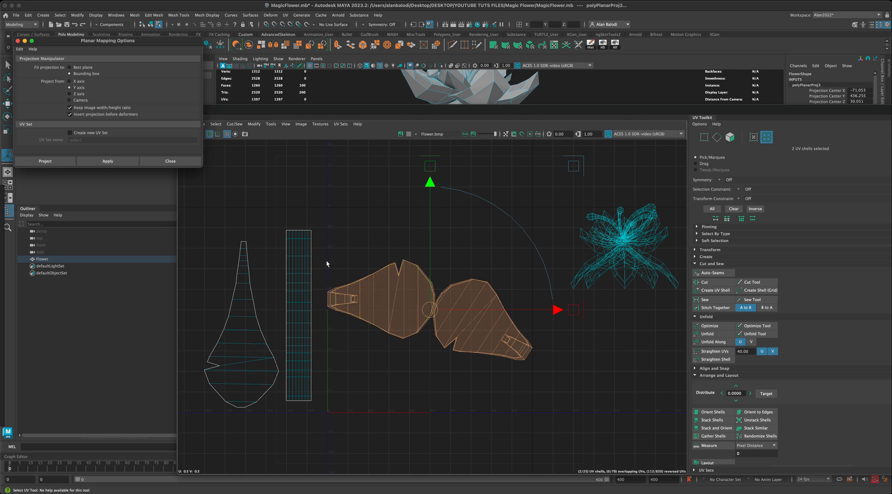
left_click(398, 287)
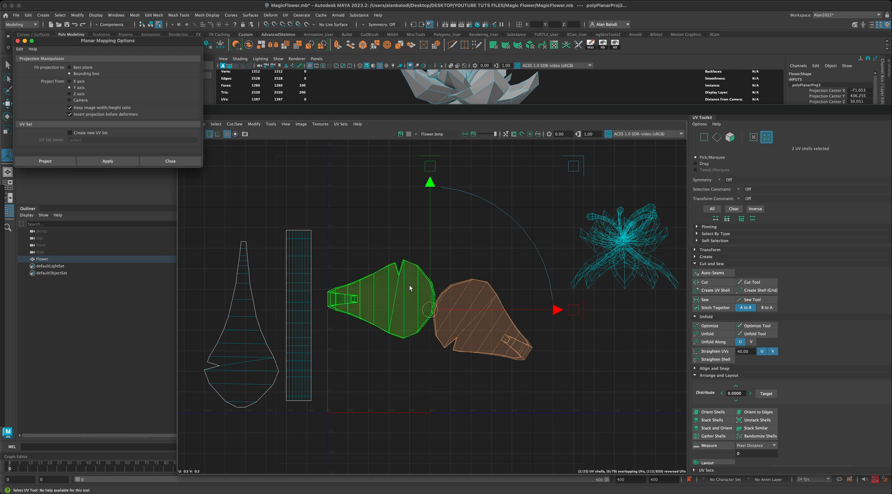
left_click(708, 333)
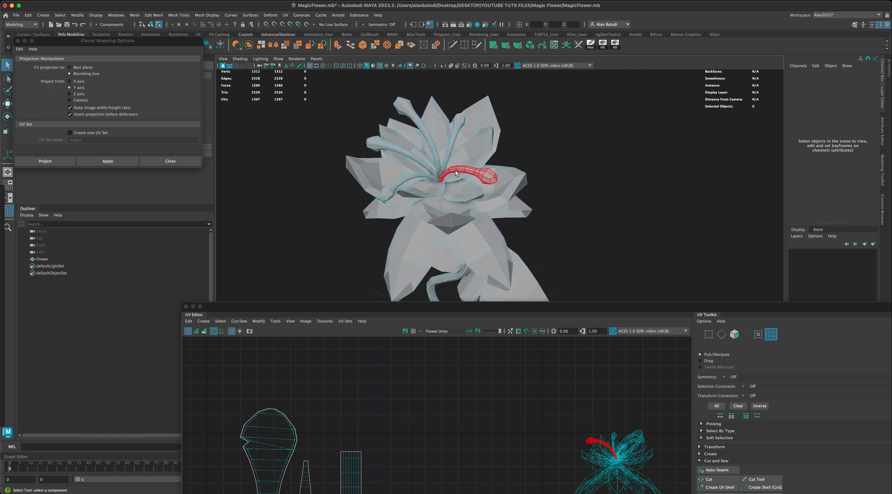
Select the stamen tip and another flower piece for isolation in the viewport.
left_click(461, 174)
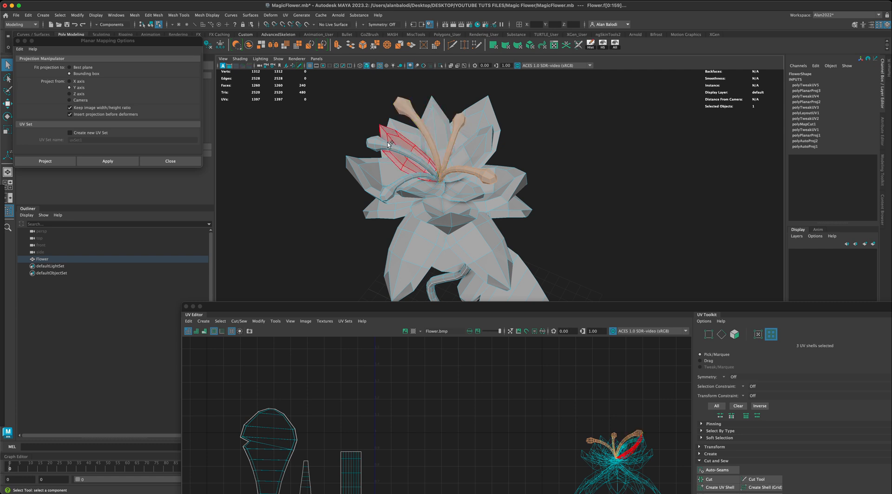
left_click(456, 120)
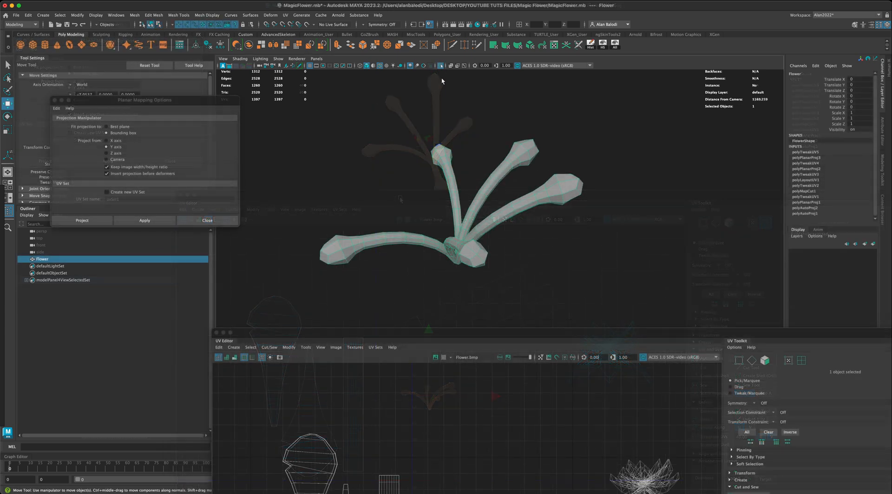
Switch the stamen stalks to face selection and pick a face on a stamen head.
right_click(442, 174)
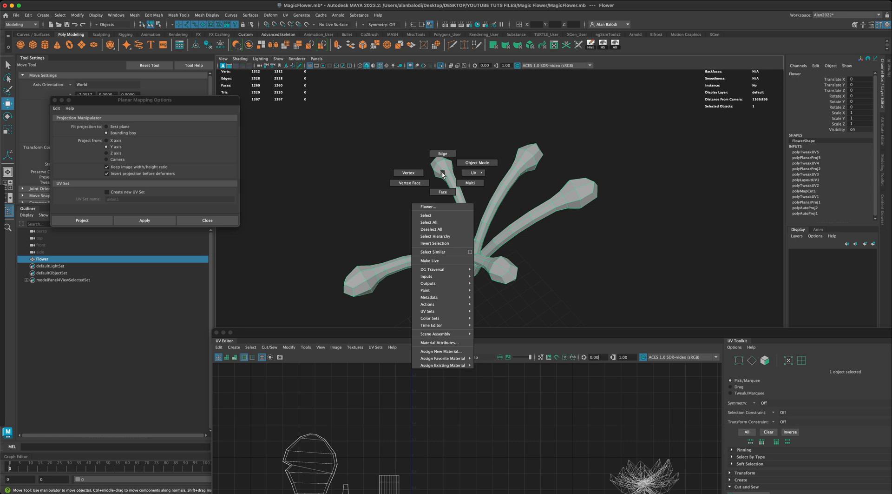
left_click(405, 194)
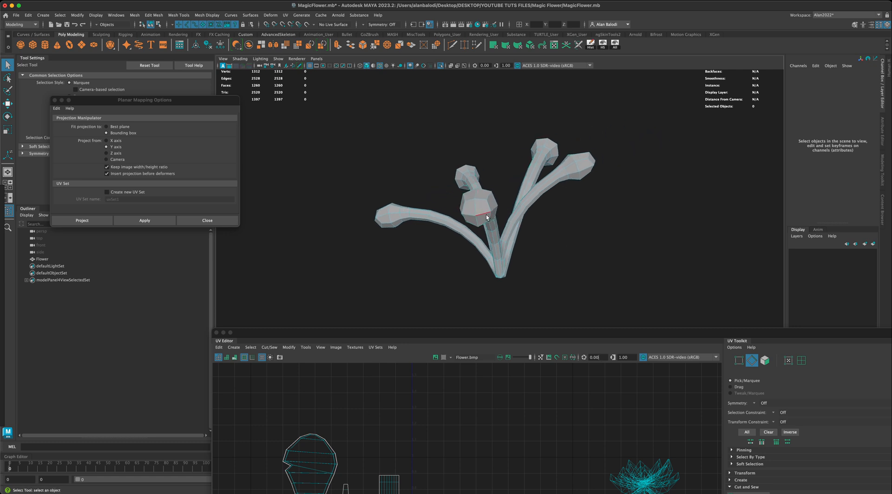
left_click(483, 215)
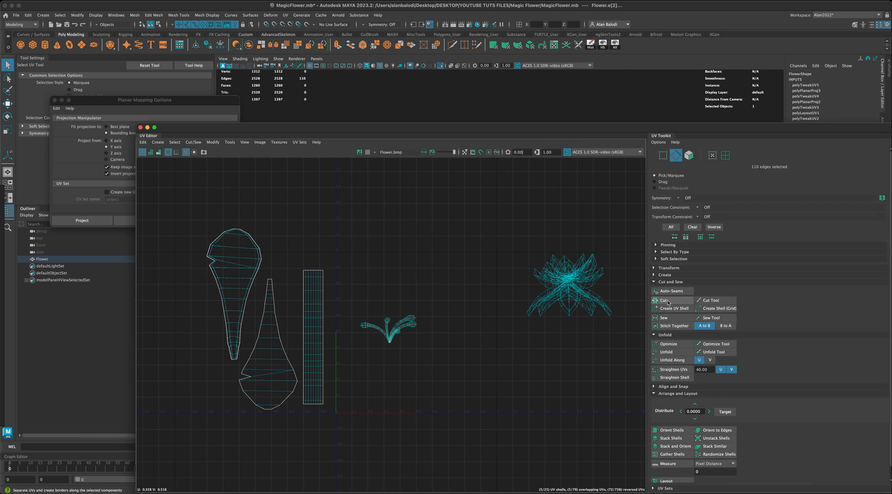
Switch to face selection and pick the newly cut stalk shell faces.
right_click(392, 327)
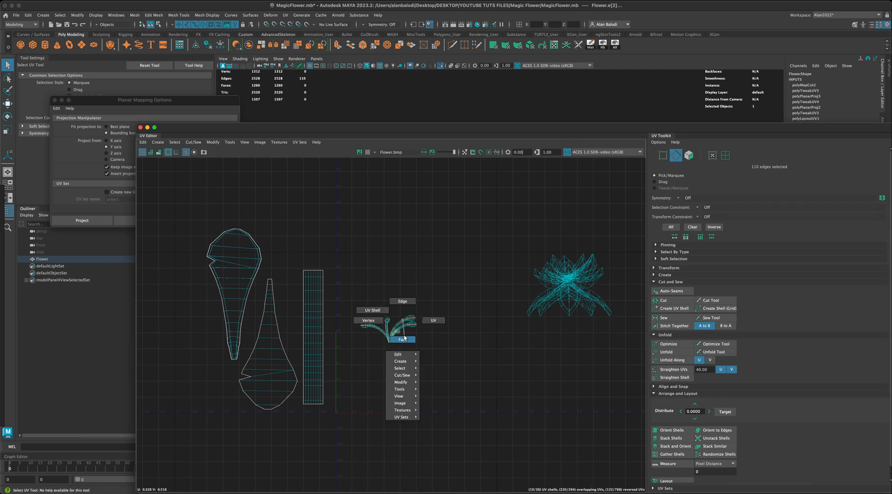
left_click(402, 339)
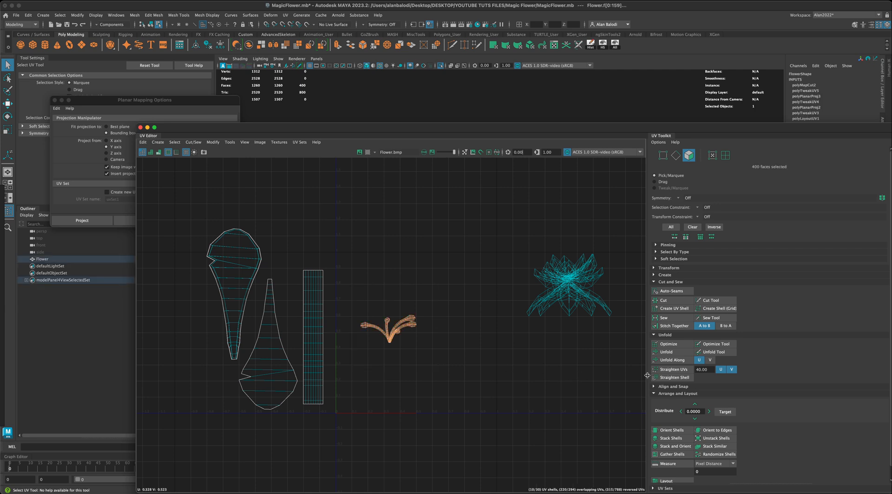
left_click(666, 352)
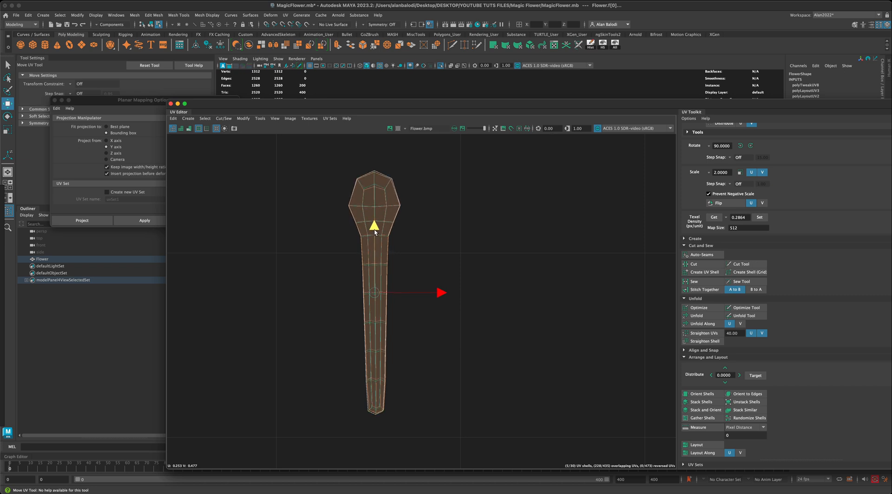
mouse_move(415, 246)
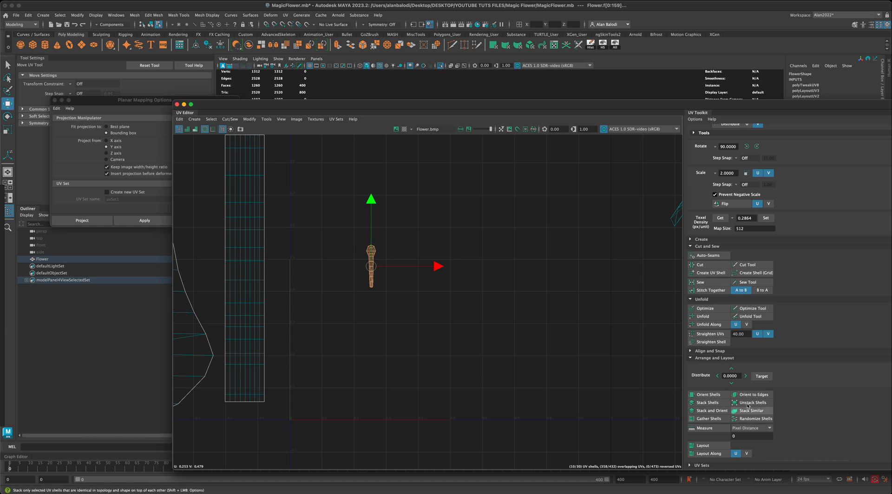
mouse_move(754, 401)
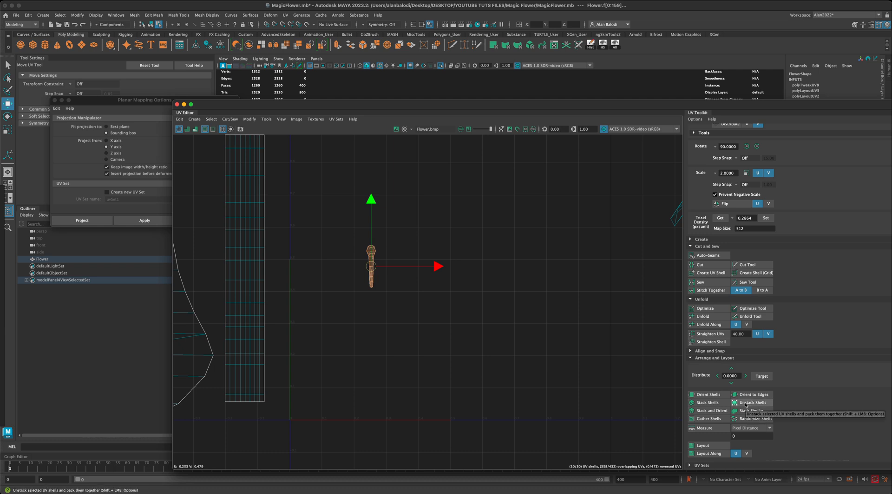
Unstack the ten stalk shells so they sit apart without overlapping.
left_click(752, 403)
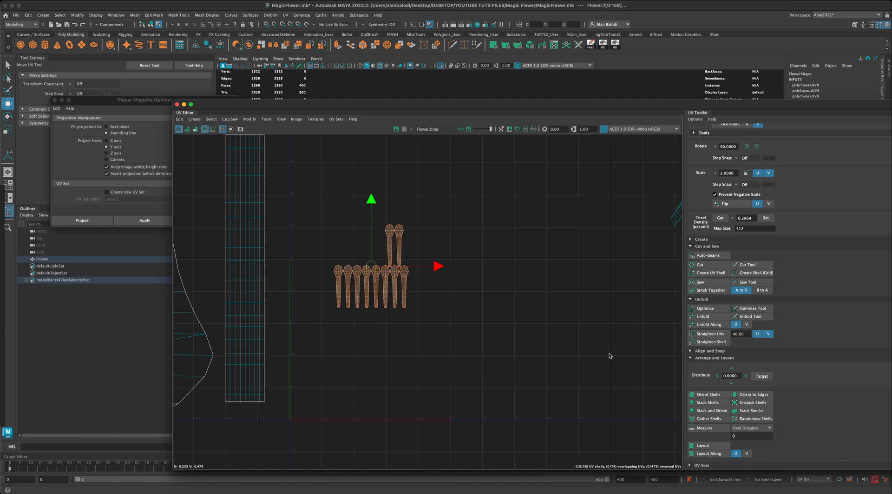
left_click(753, 409)
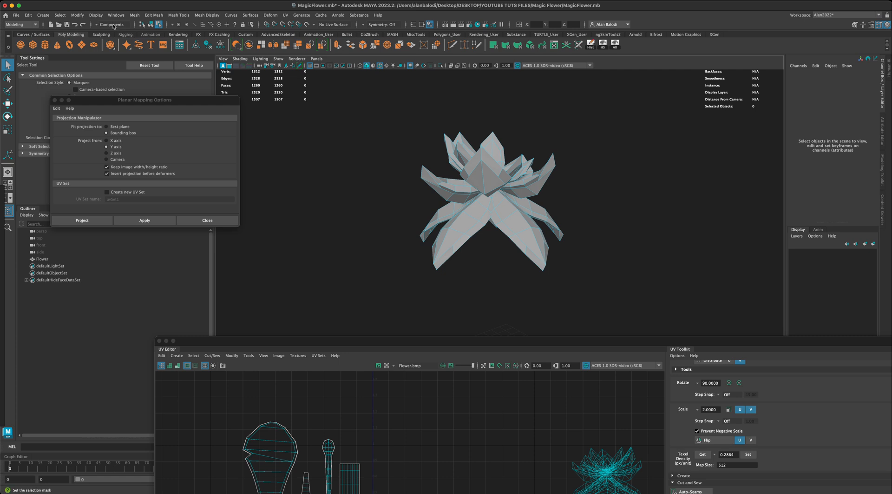
Bring up the Display menu's hiding options for the selected flower geometry.
left_click(96, 14)
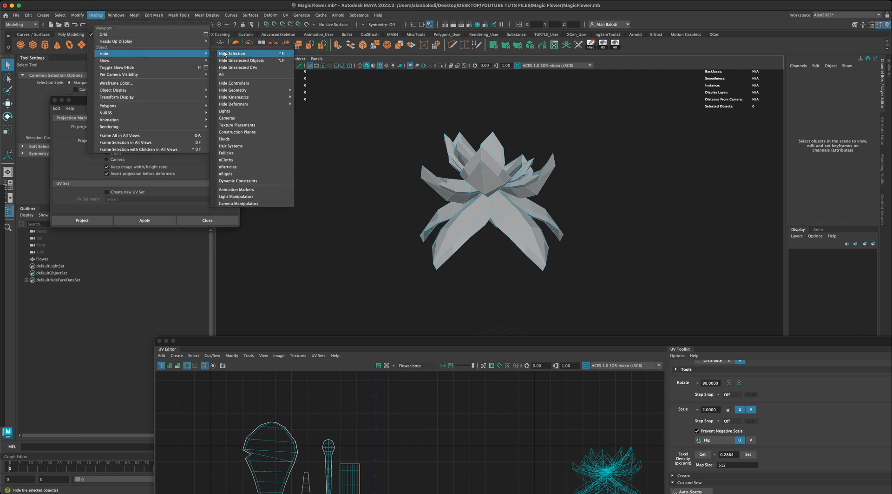
mouse_move(265, 55)
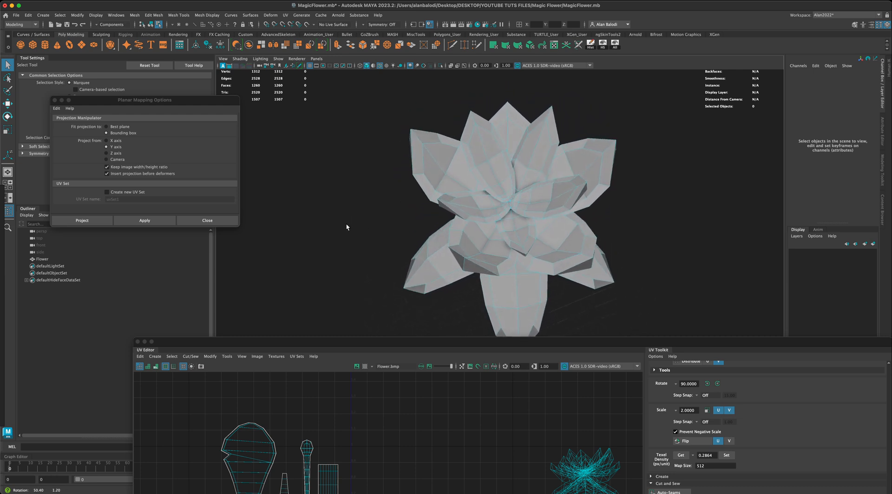
Select petal border edges on the flower as UV seams, orbiting to reach the rest.
left_click(486, 159)
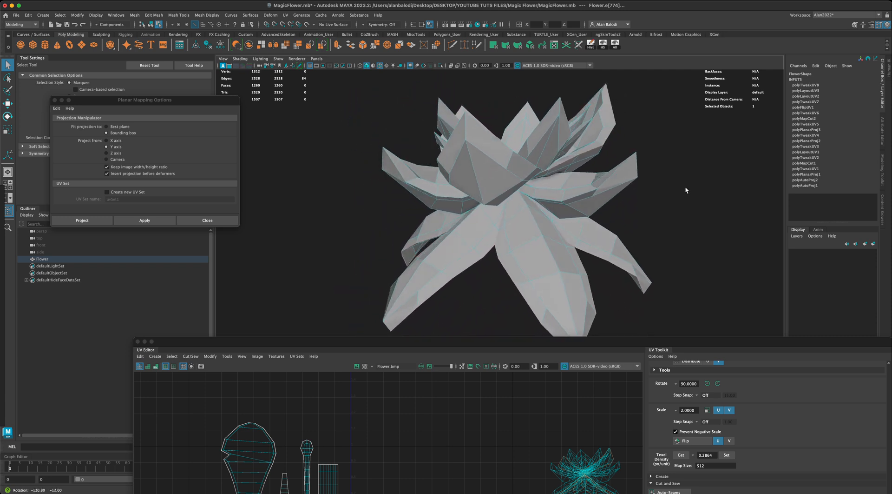
left_click_drag(512, 228, 512, 171)
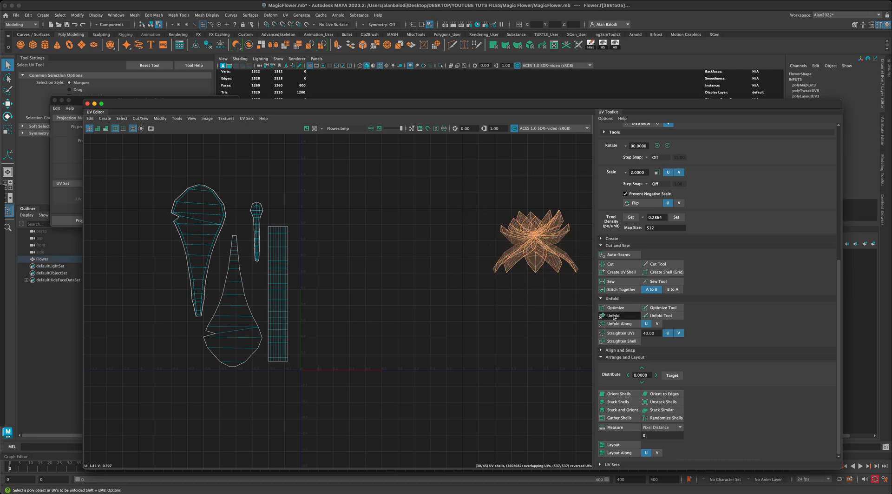
Unfold the petal shells, then Stack Similar and Unstack Shells into a compact non-overlapping grid.
left_click(615, 315)
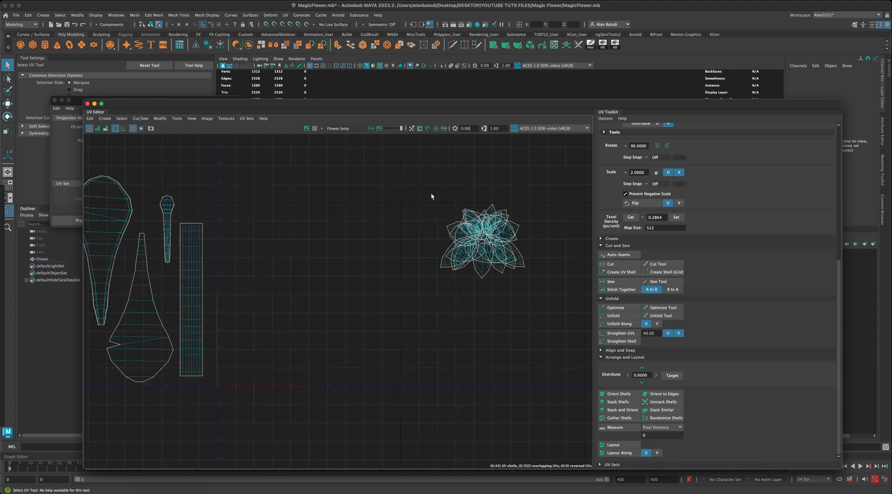
left_click(663, 409)
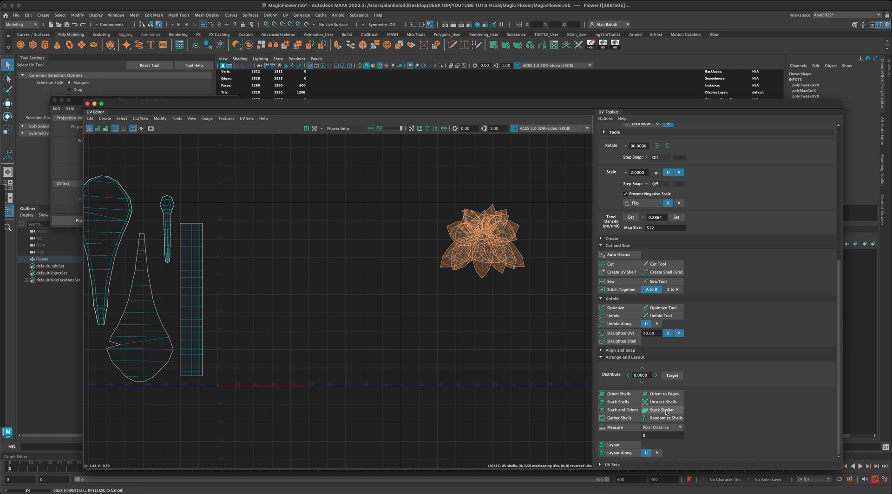
left_click(660, 409)
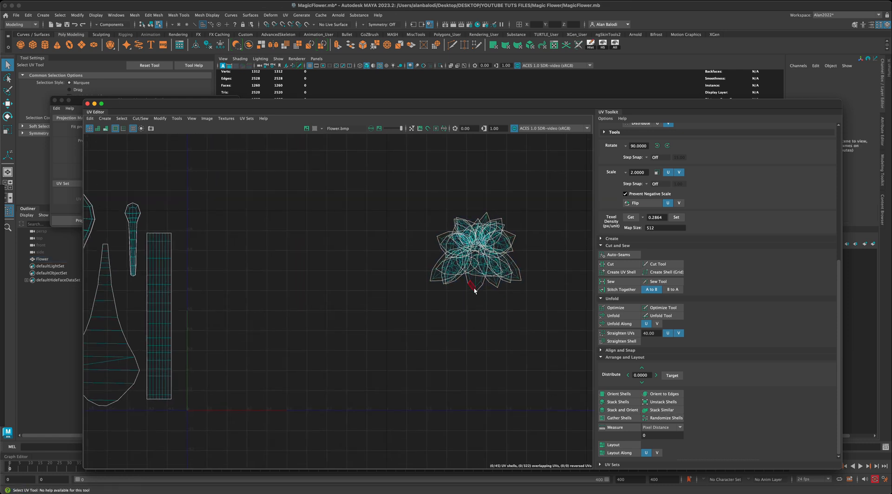
left_click(662, 401)
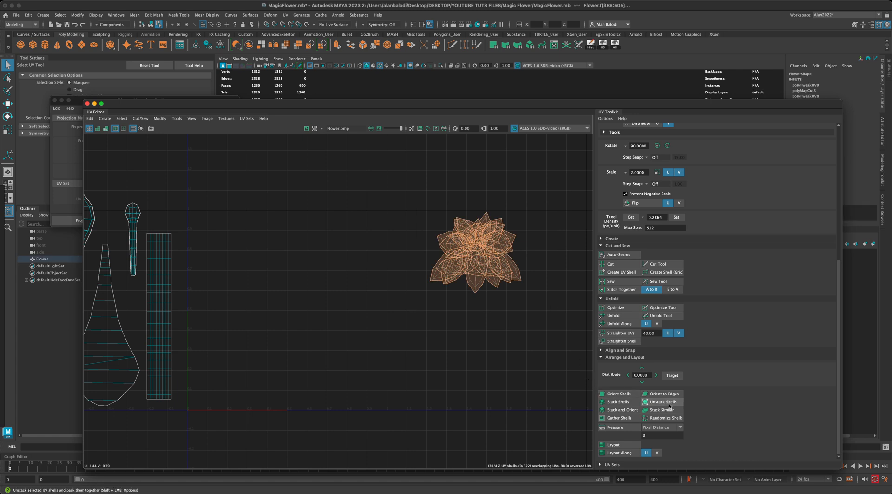
left_click(663, 401)
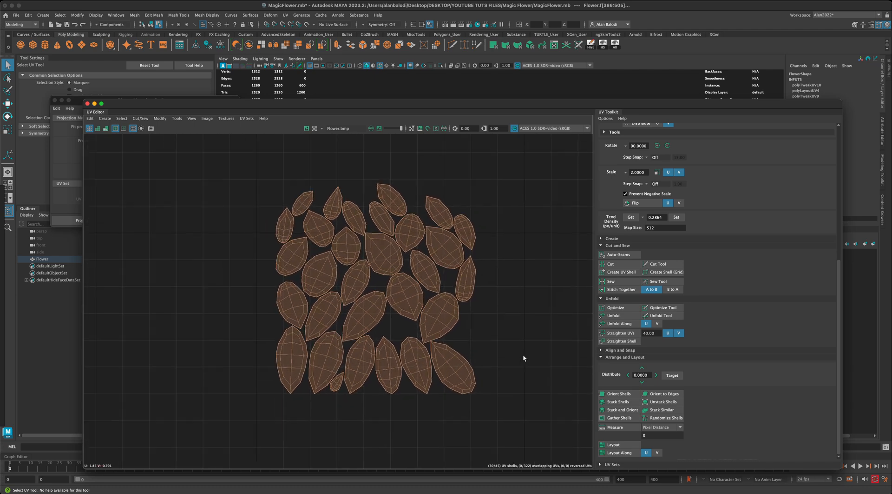
left_click(662, 409)
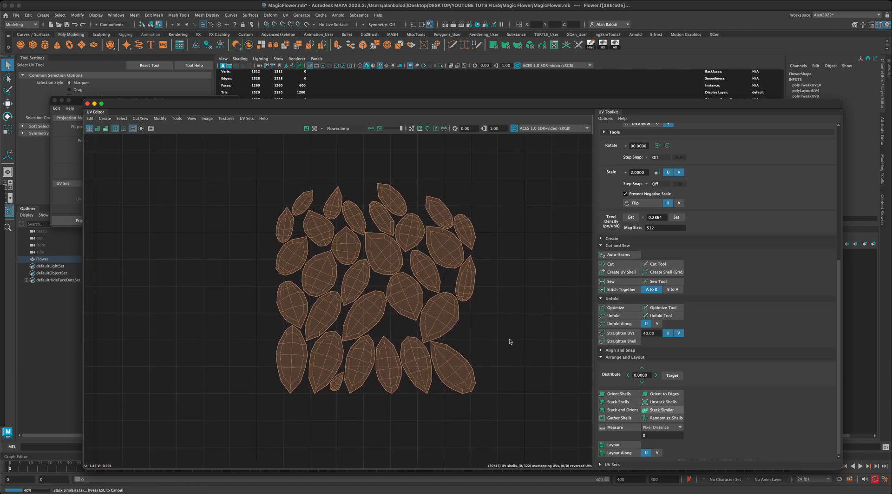
left_click(662, 402)
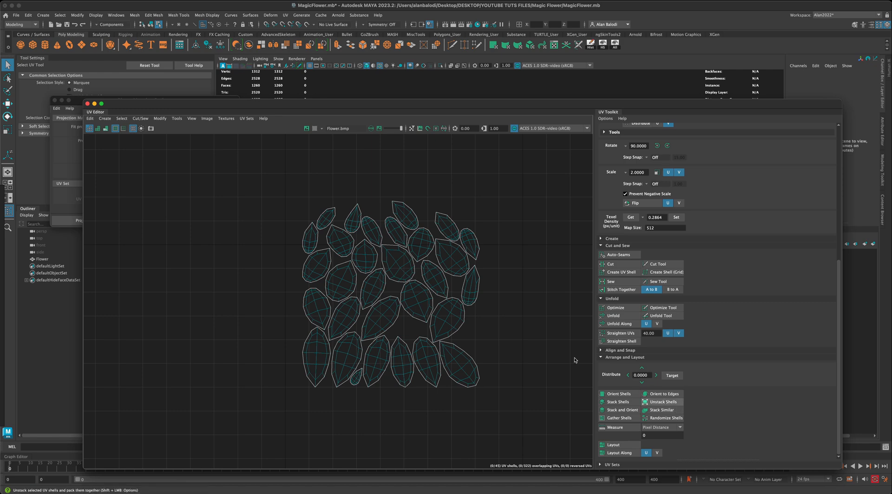
left_click(618, 402)
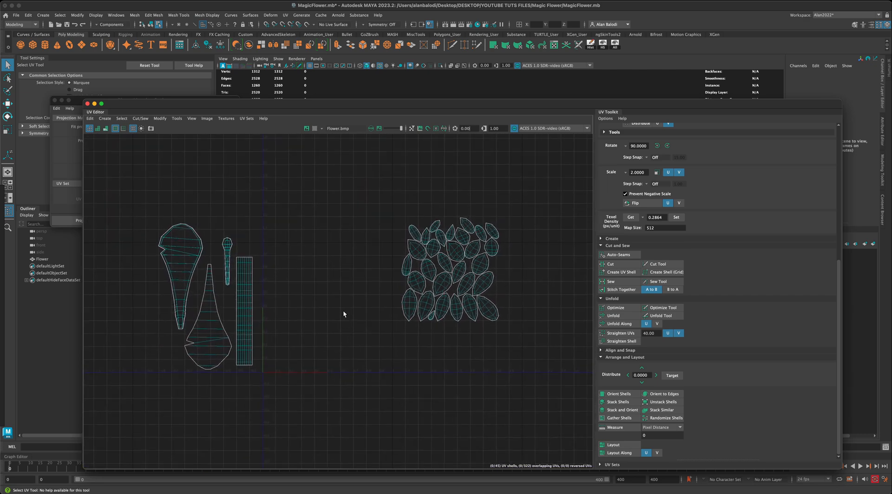
mouse_move(192, 219)
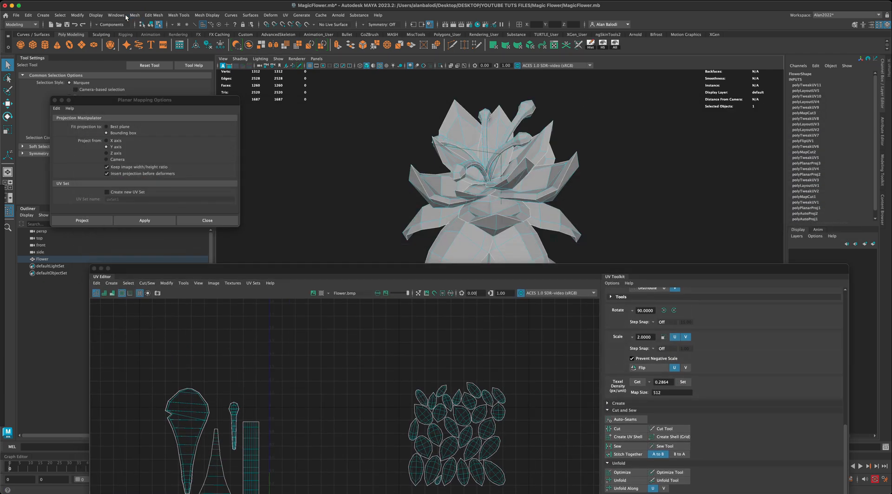
Bring up the Windows menu's list of editors after showing the whole flower again.
left_click(95, 15)
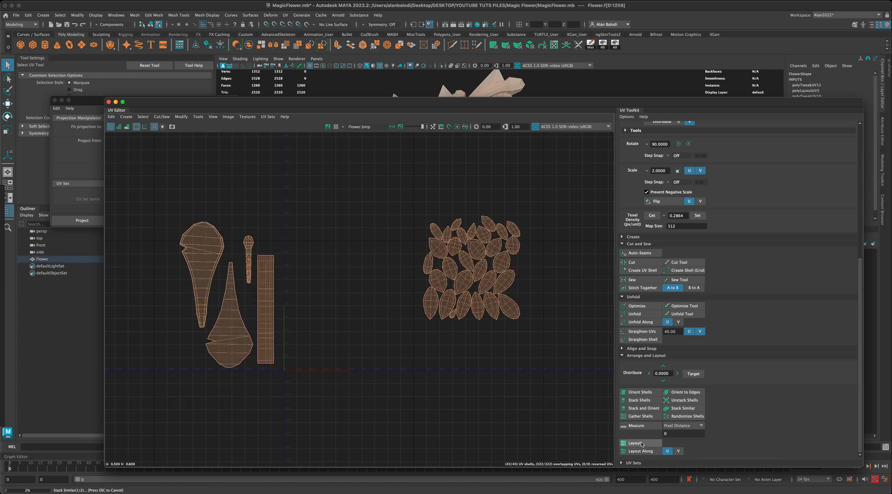
Run Layout to pack every flower UV shell into one compact UV square.
left_click(635, 443)
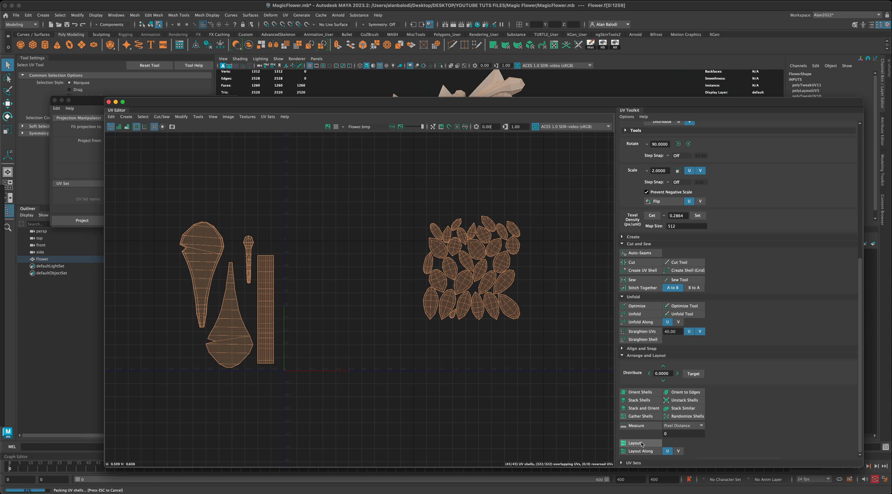
left_click(635, 443)
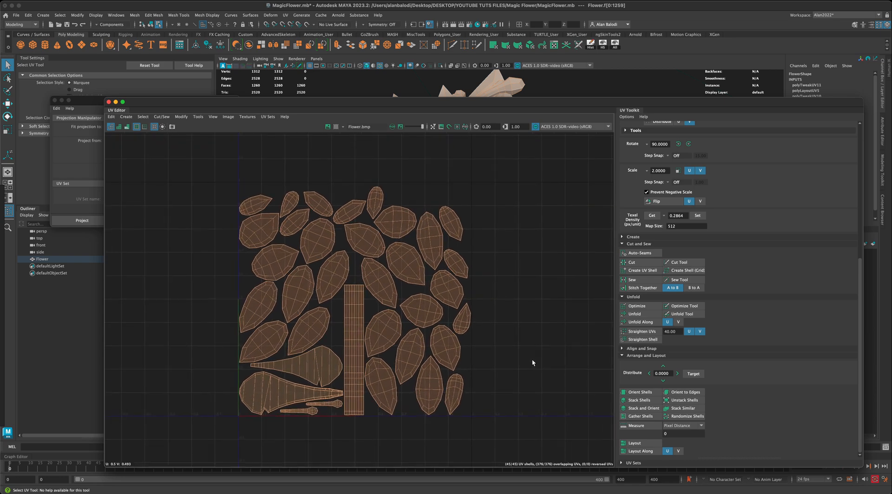
mouse_move(513, 251)
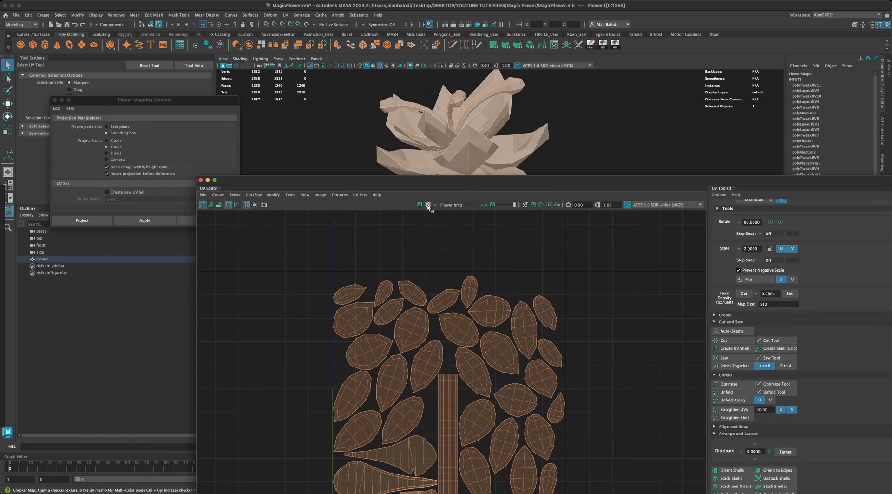
mouse_move(427, 204)
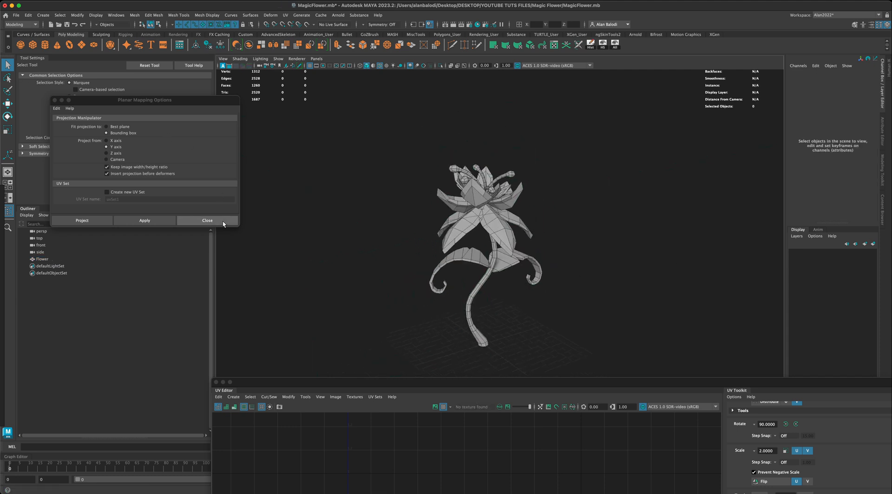
Close Planar Mapping Options, select Flower to review the checker, then deselect it.
left_click(208, 220)
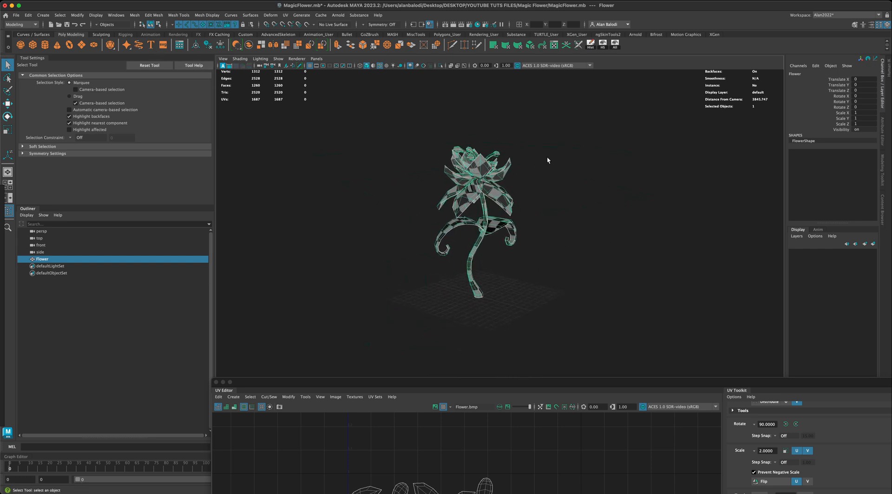
left_click(278, 59)
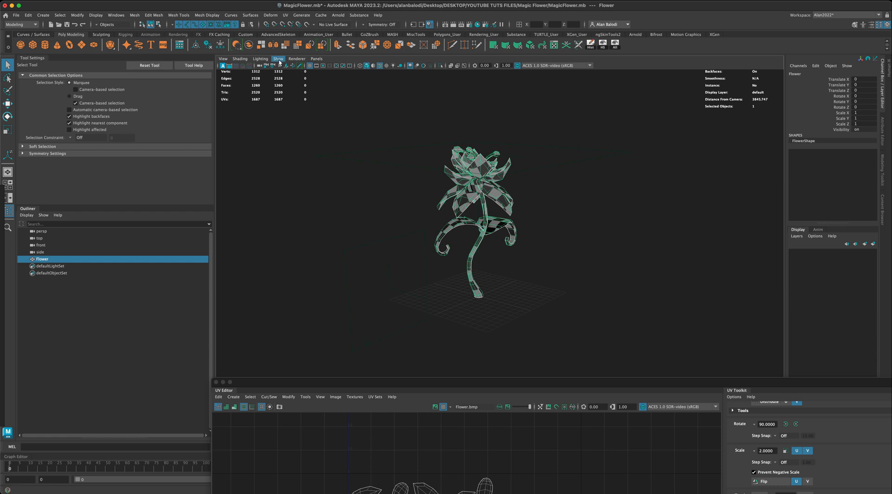
mouse_move(436, 192)
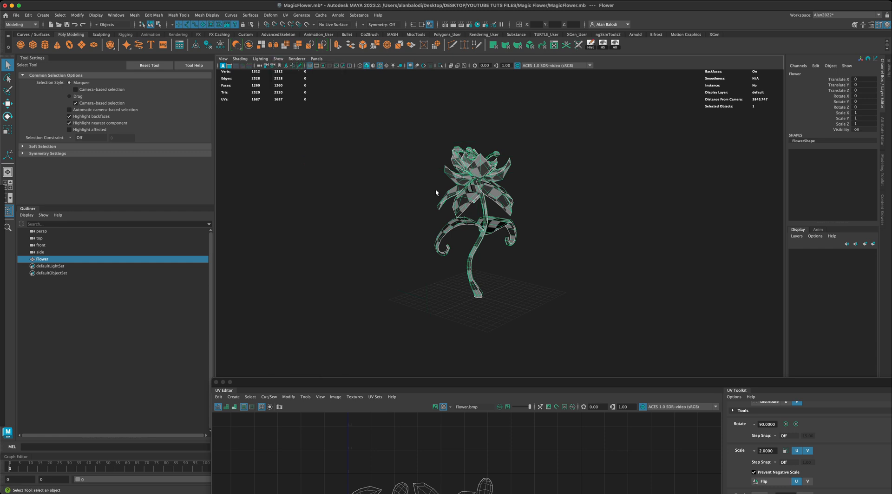
left_click(589, 259)
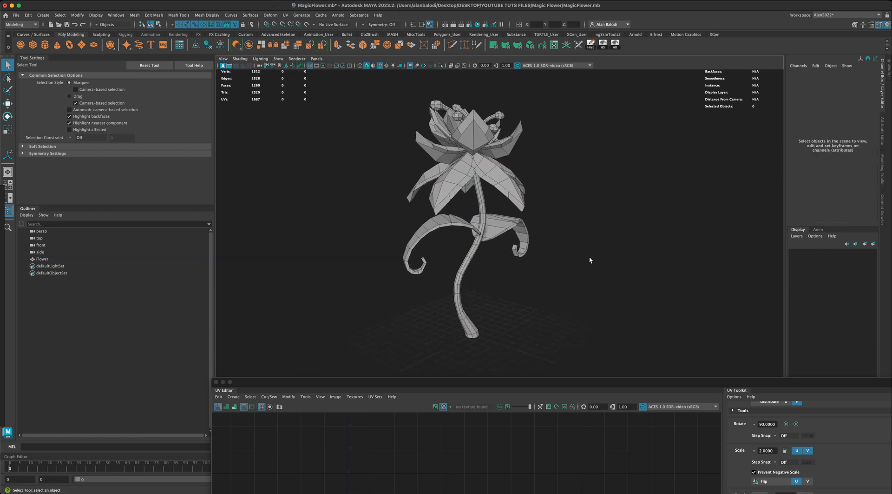